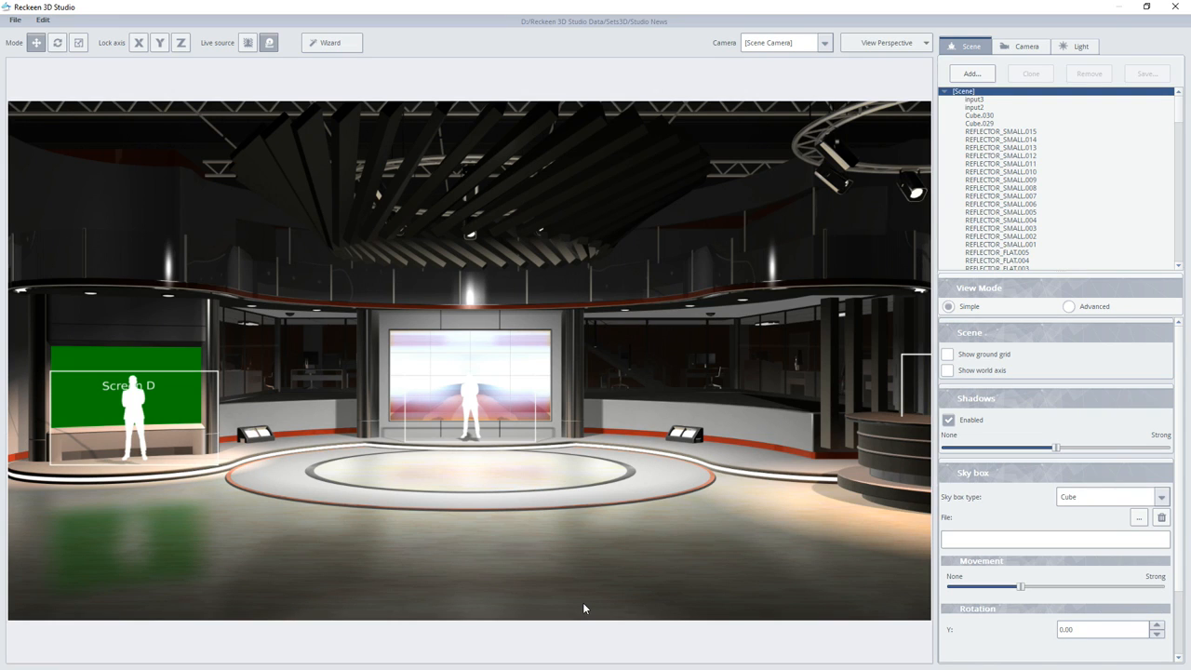
mouse_move(761, 374)
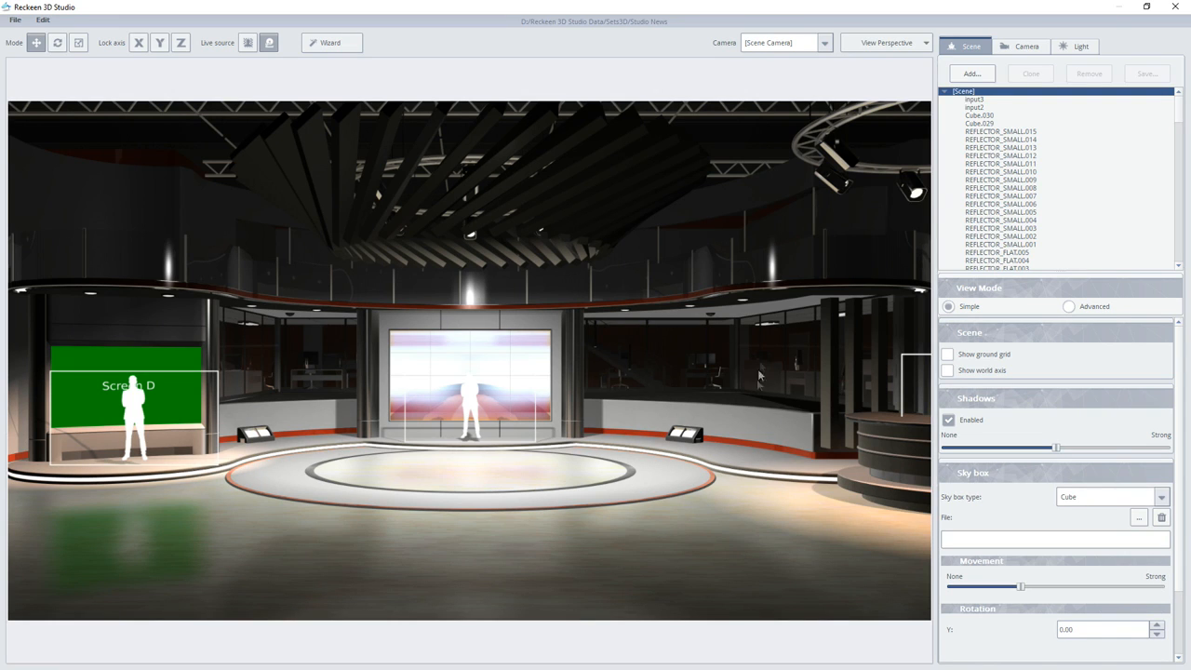
mouse_move(804, 319)
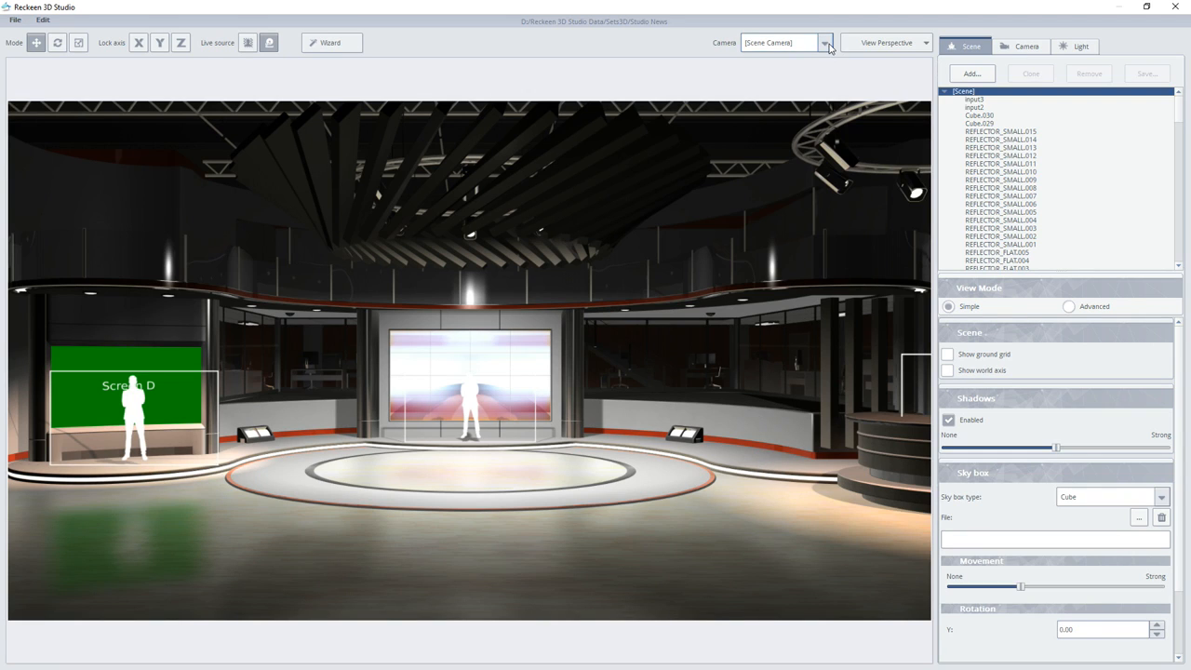
Check the scene and left camera views, then return to the perspective view of the set
left_click(825, 42)
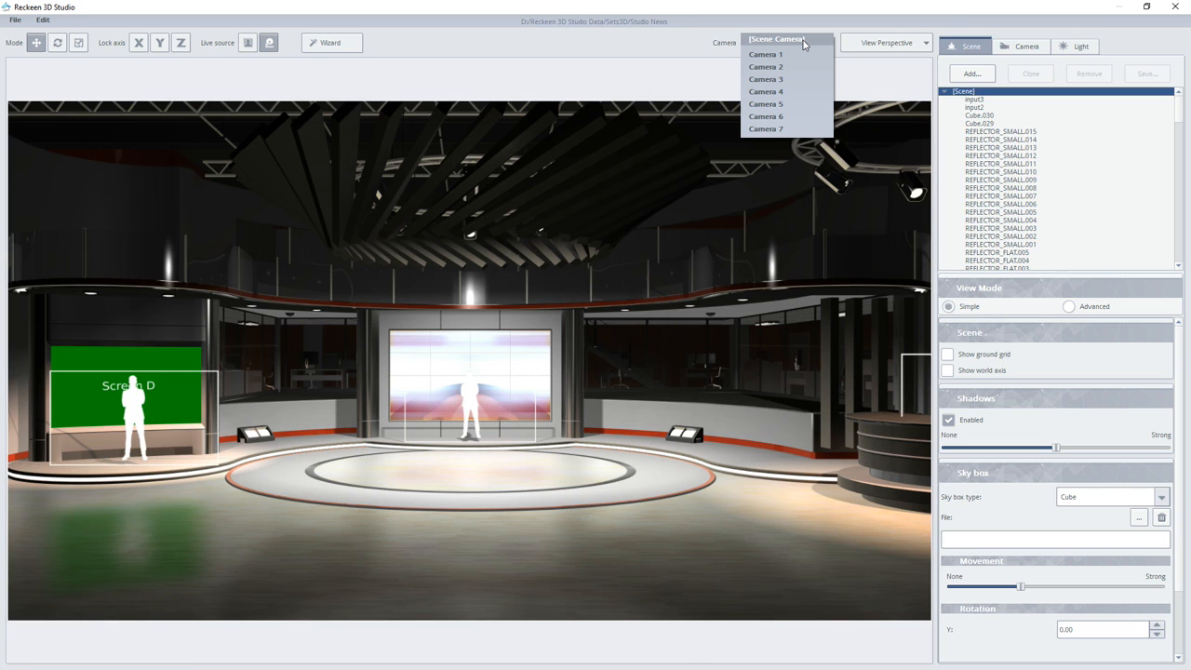
mouse_move(796, 67)
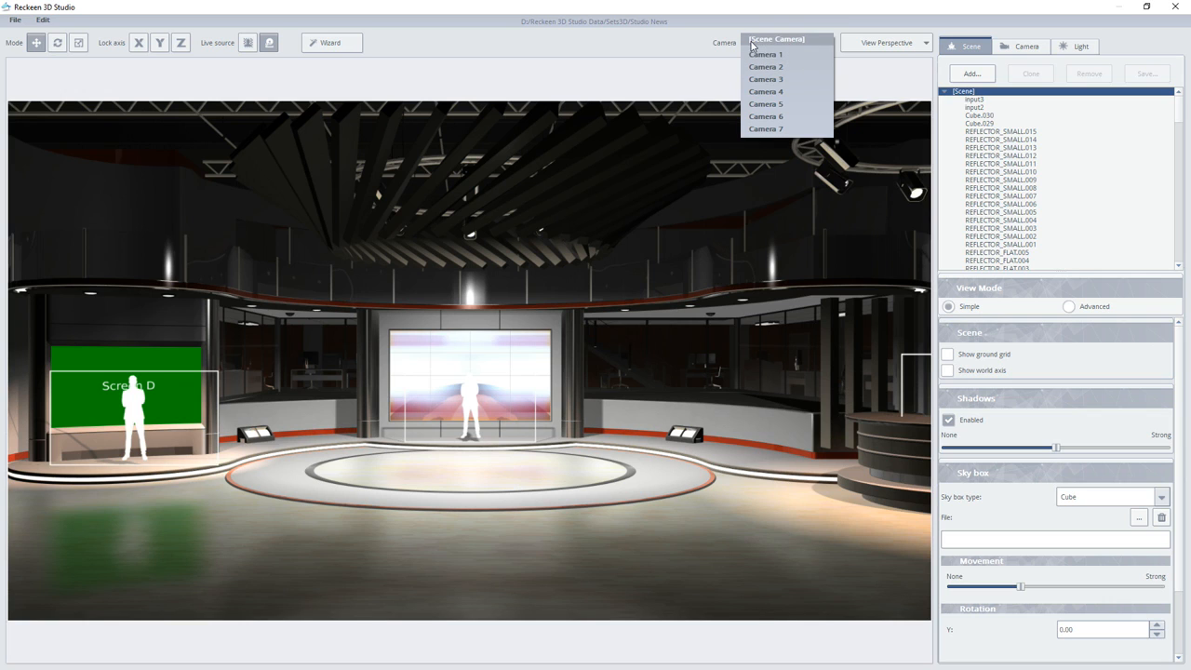
left_click(776, 39)
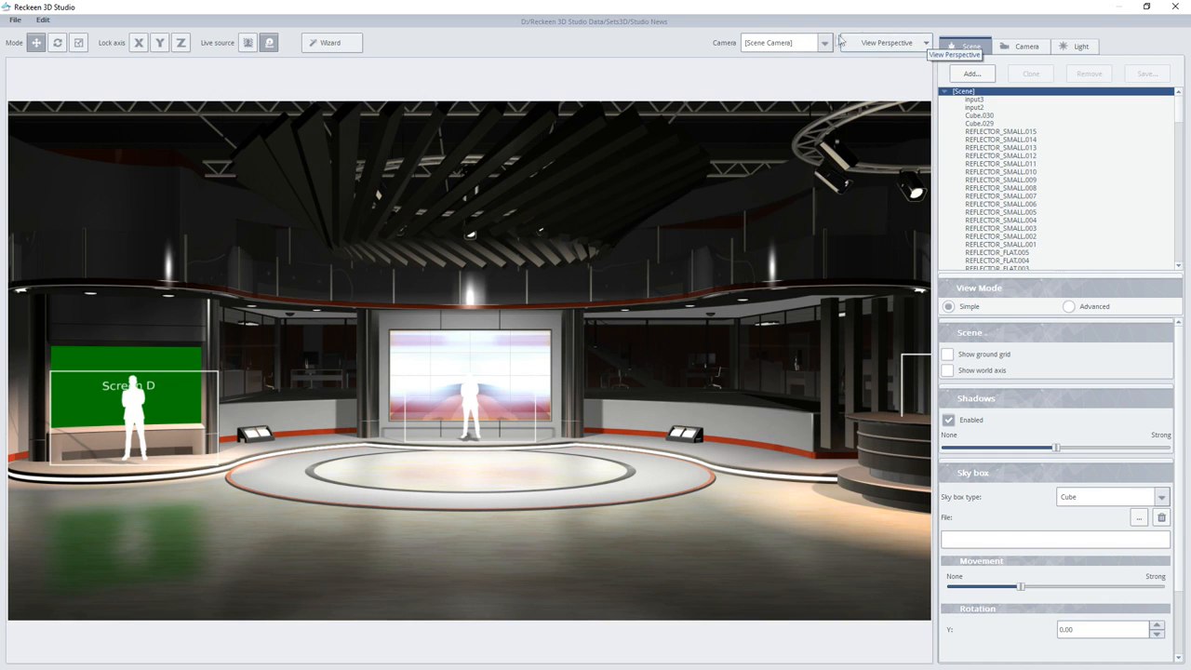
mouse_move(926, 43)
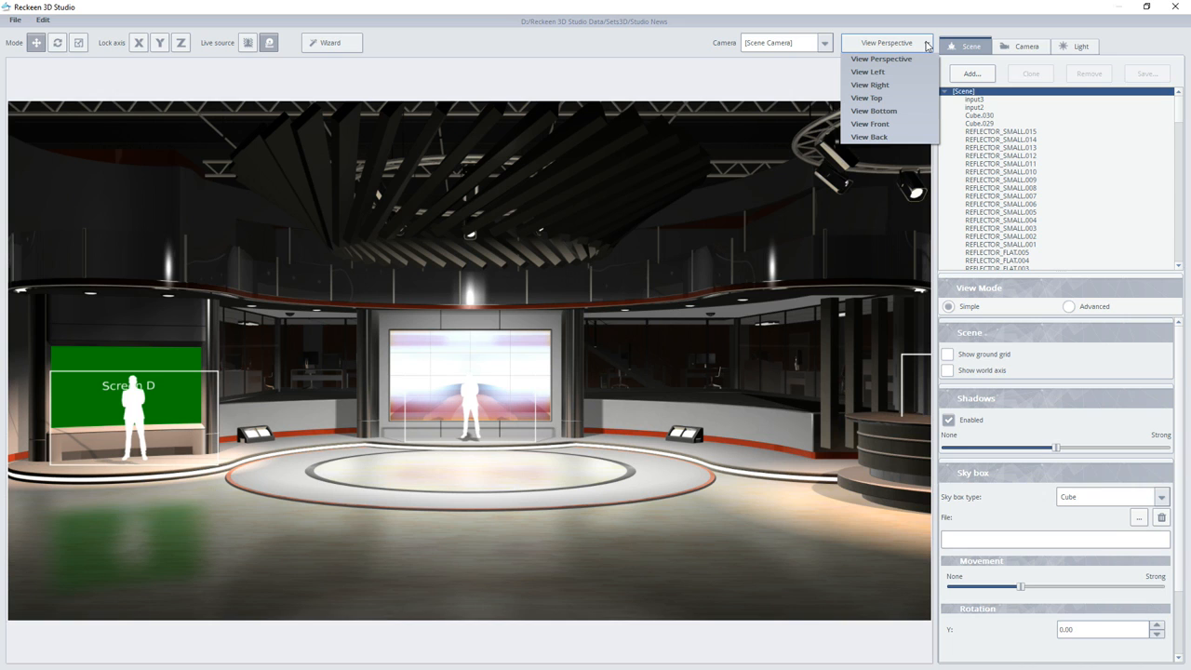
mouse_move(867, 72)
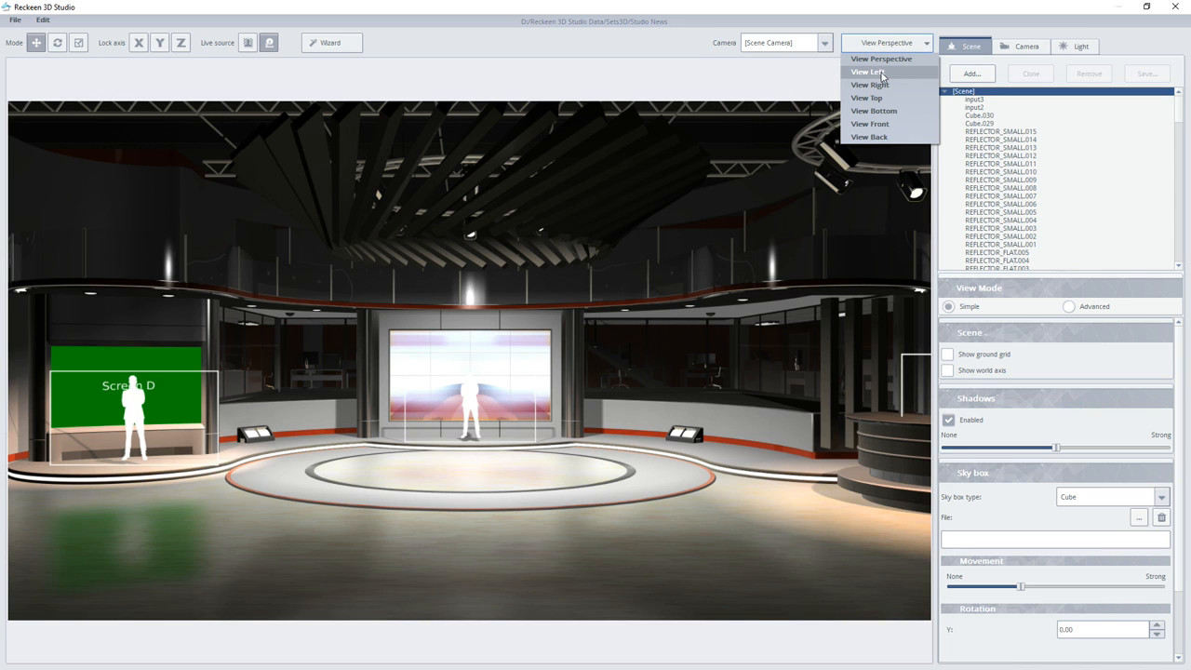
left_click(867, 71)
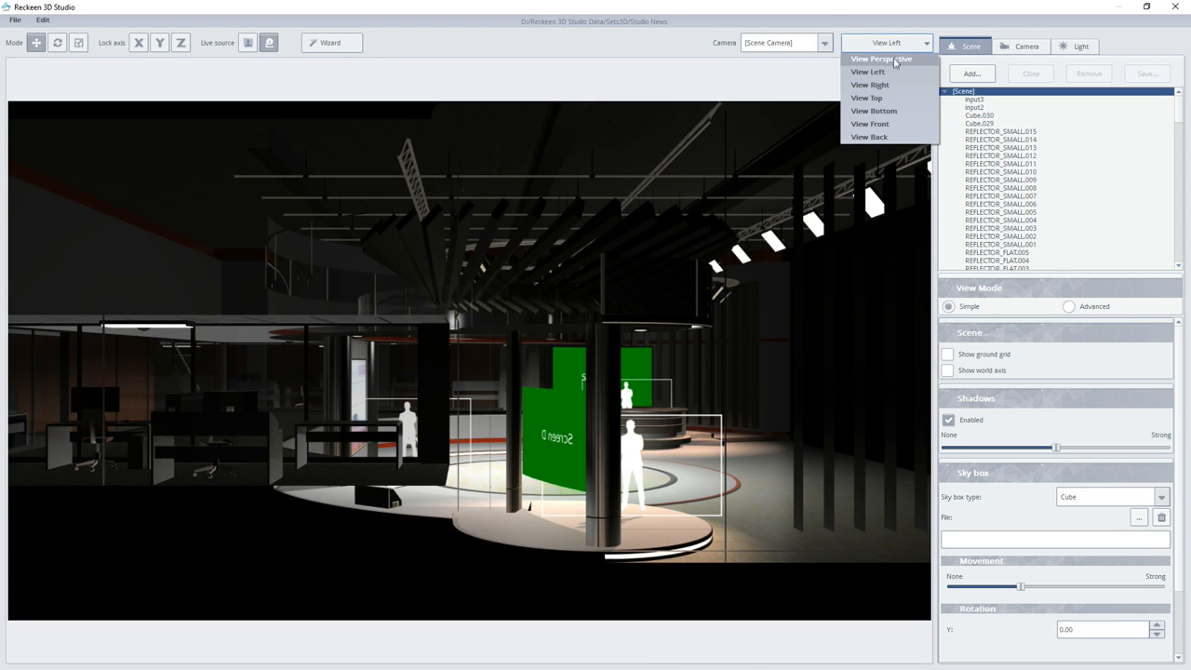
left_click(881, 59)
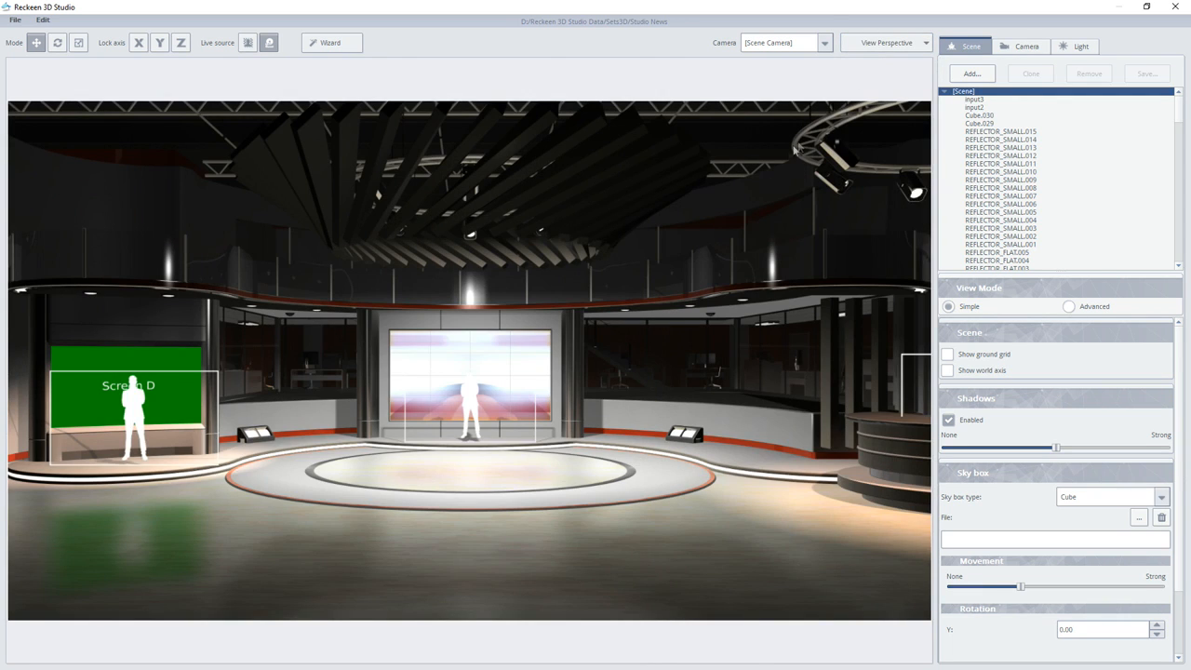
mouse_move(656, 228)
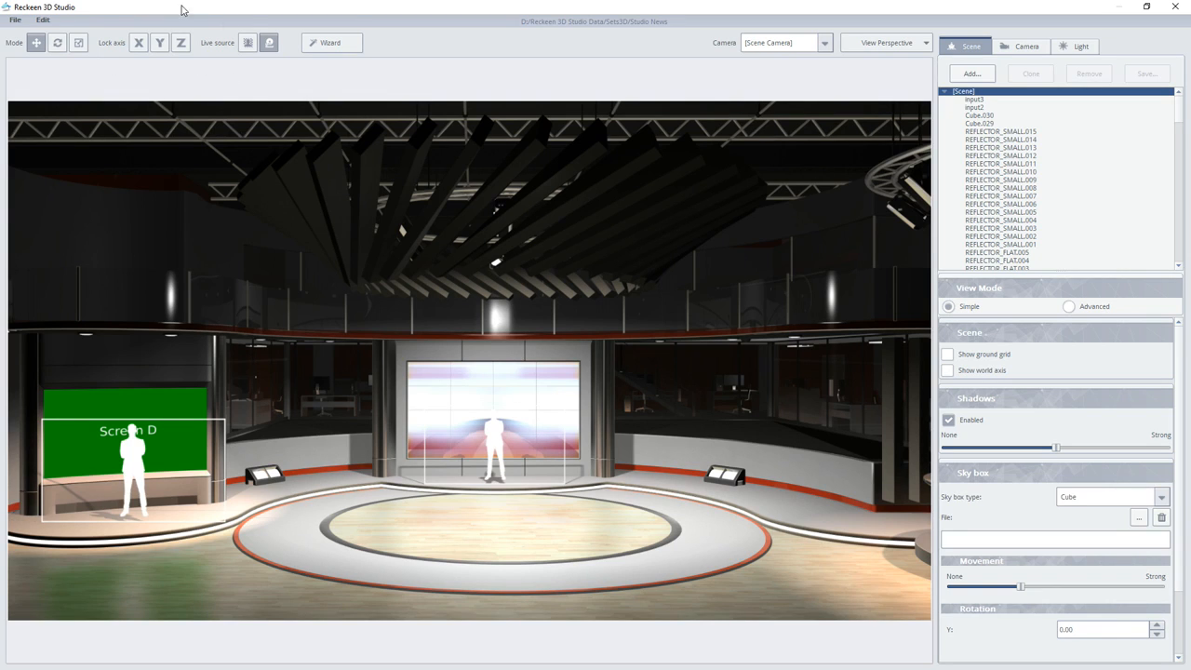
mouse_move(197, 56)
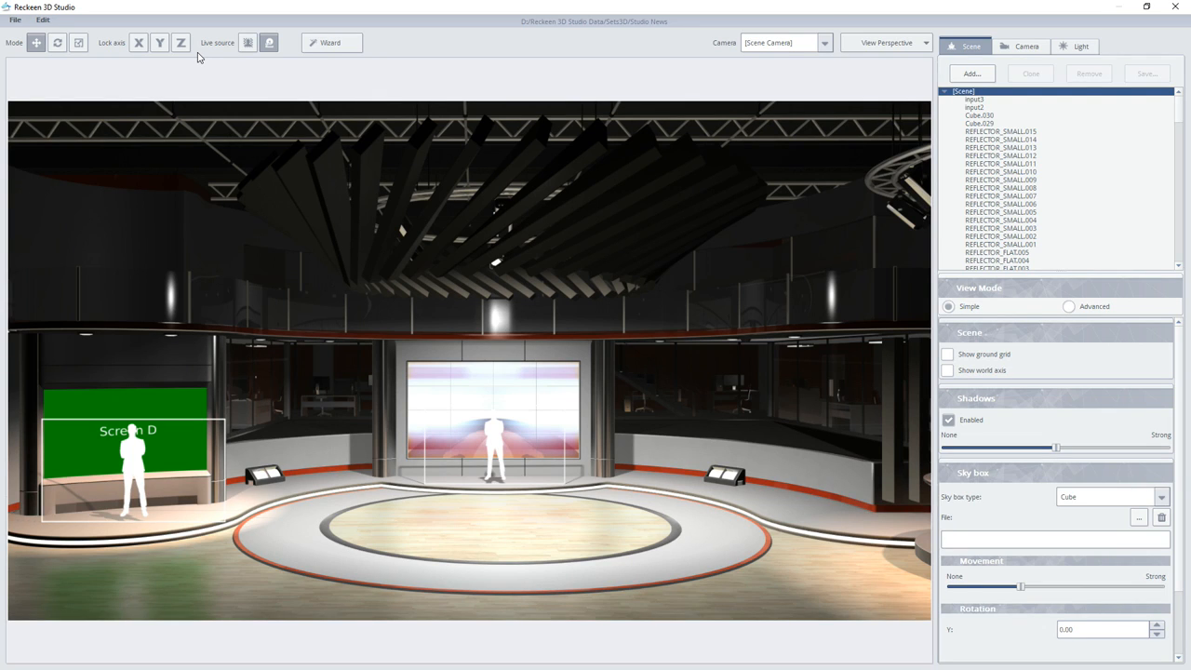
mouse_move(759, 88)
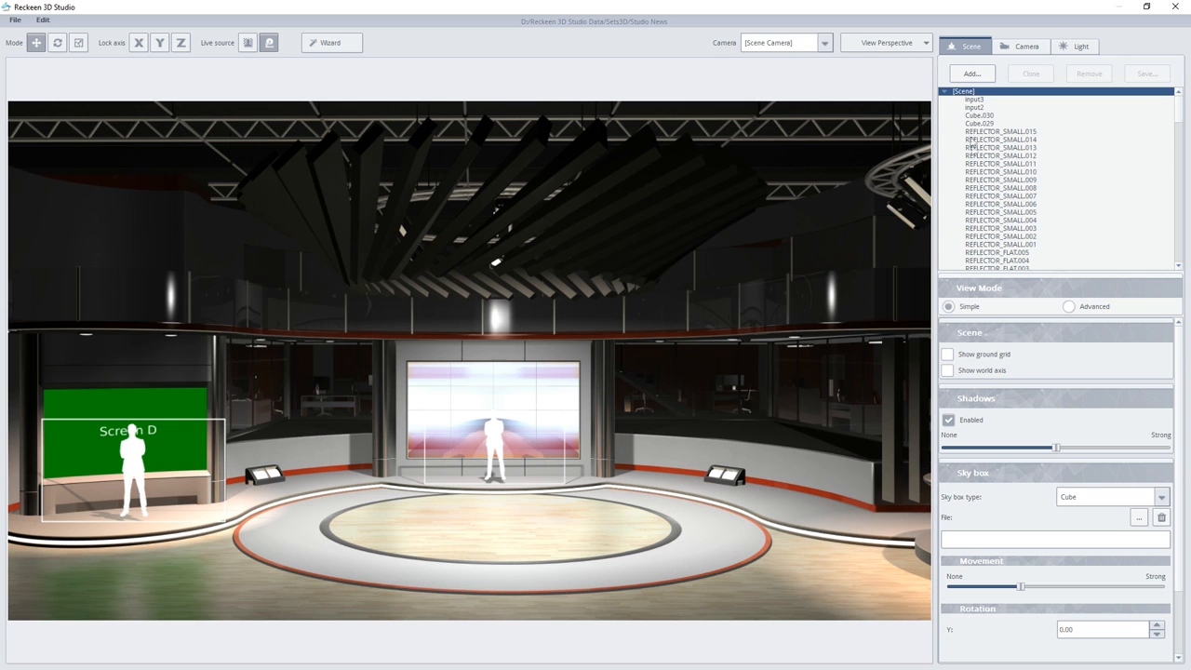
Toggle the ground grid on and off again, then enable Show world axis
left_click(947, 354)
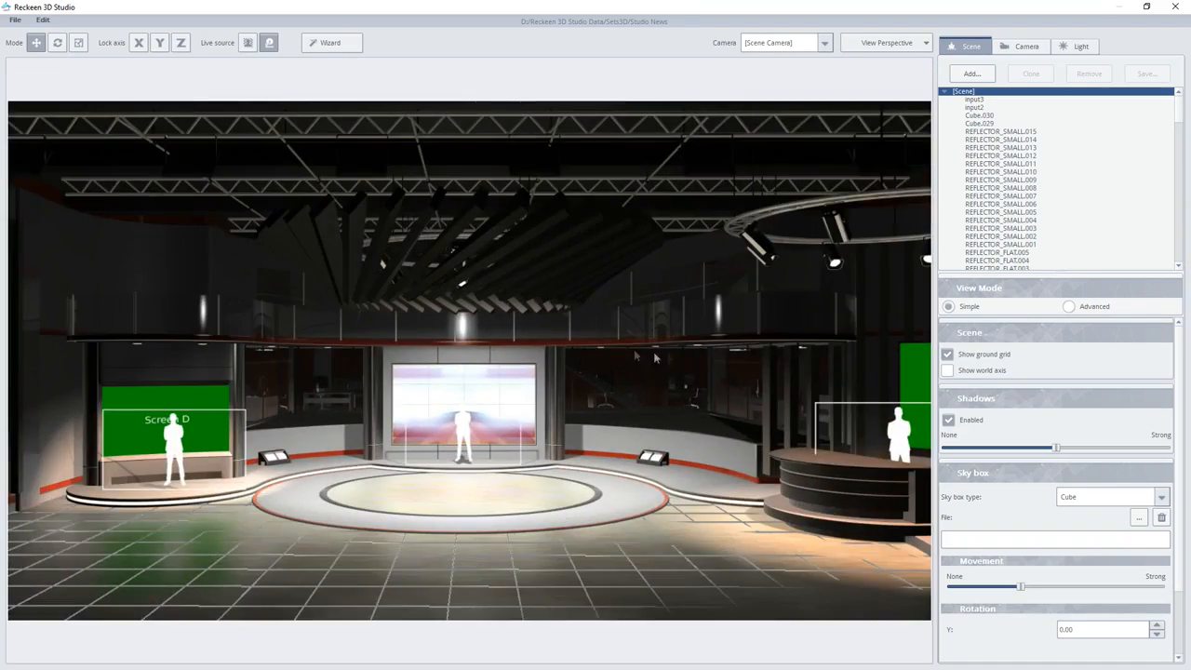
left_click(947, 355)
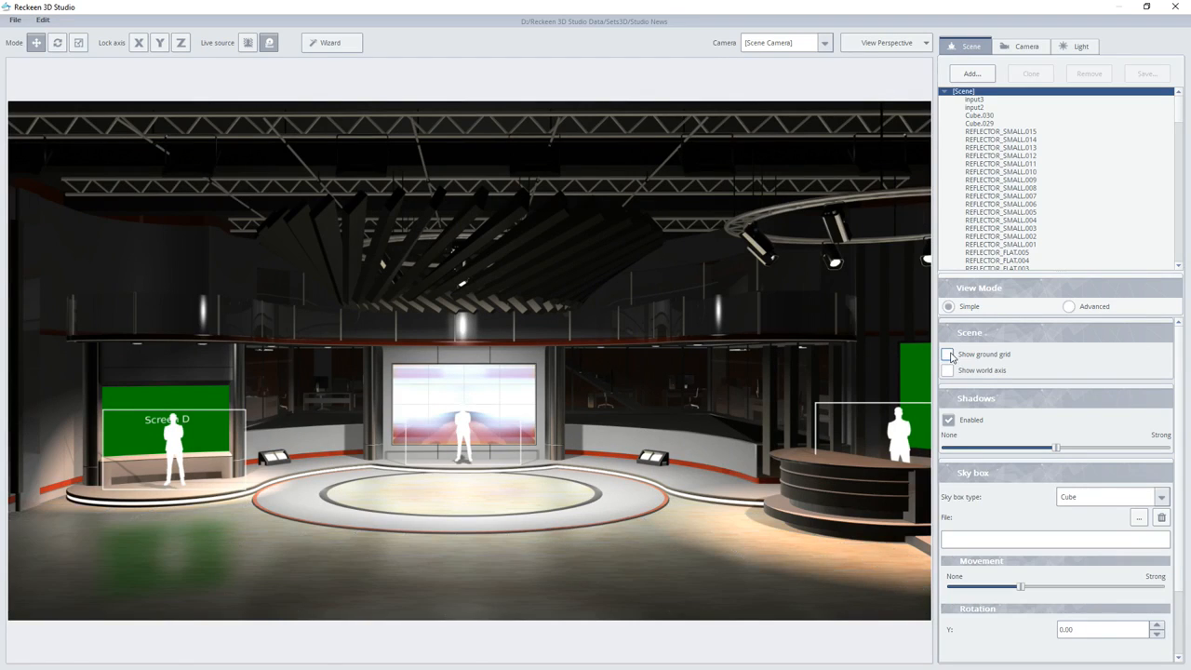
left_click(948, 370)
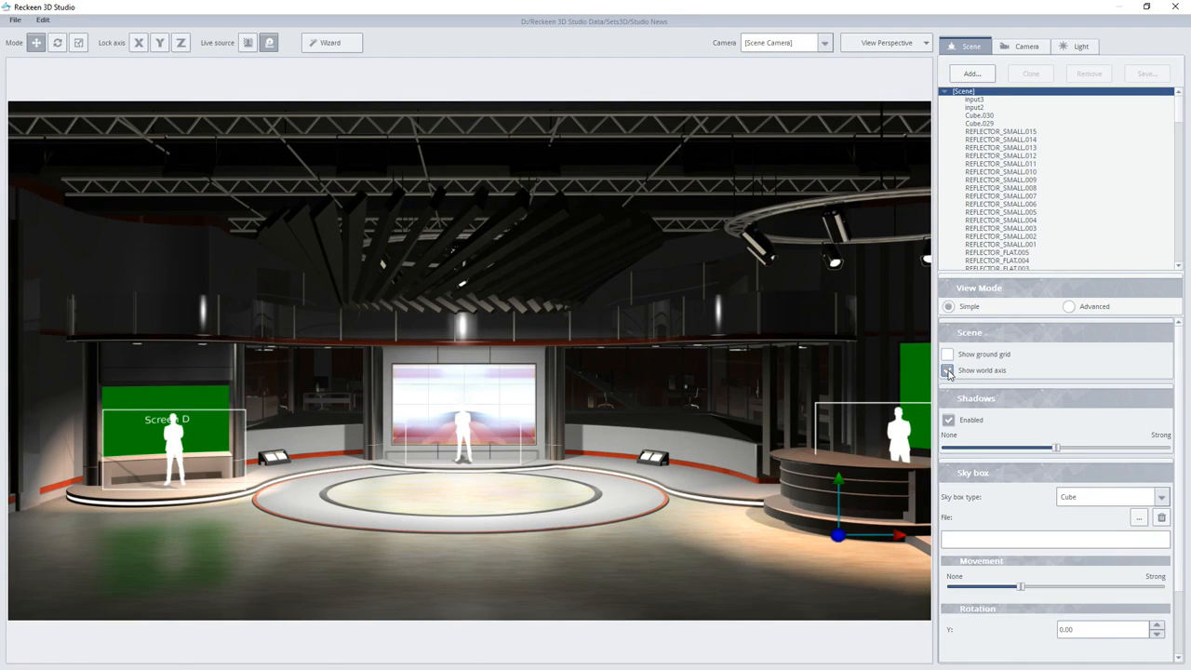
left_click(948, 370)
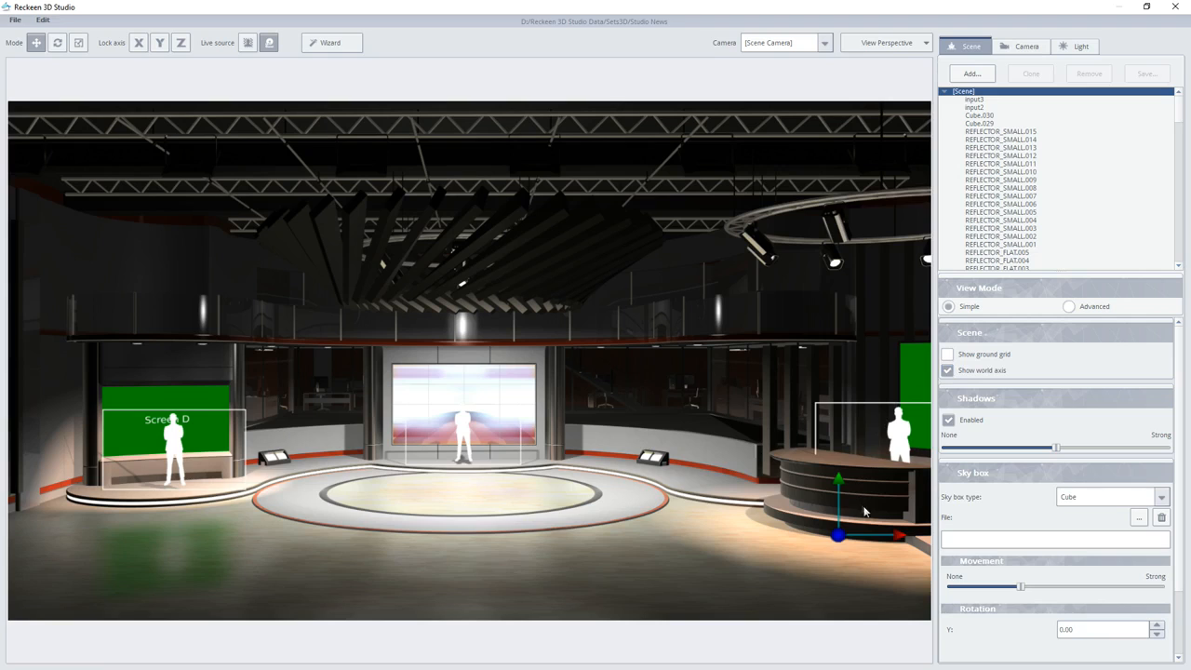
mouse_move(872, 556)
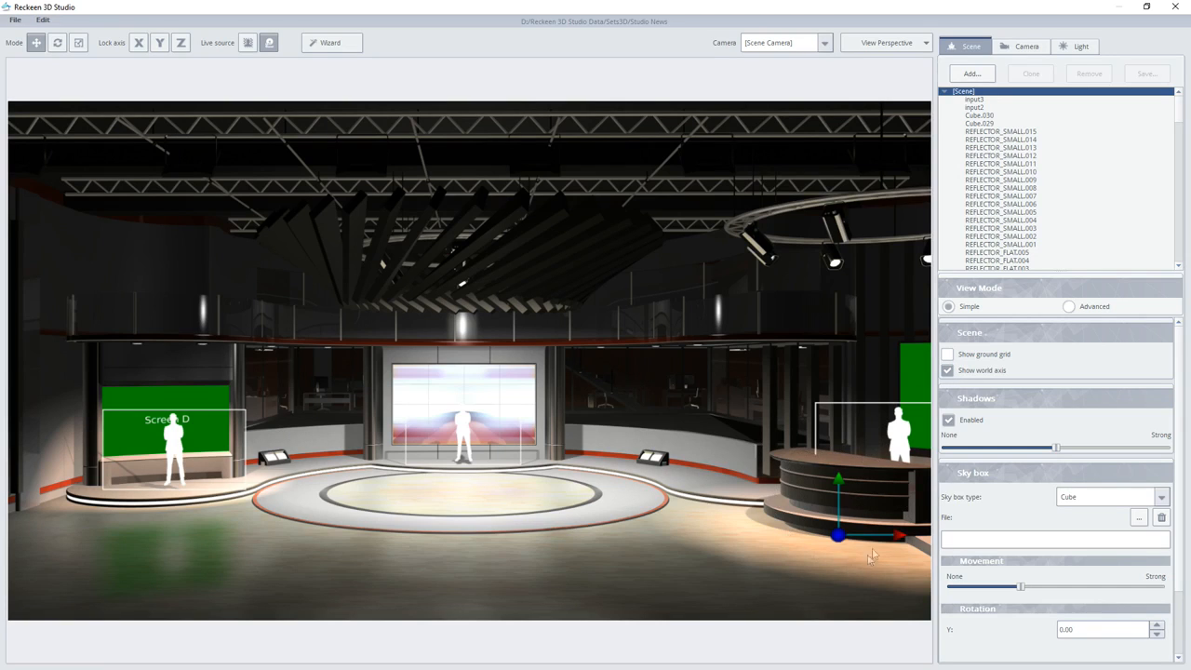
mouse_move(886, 481)
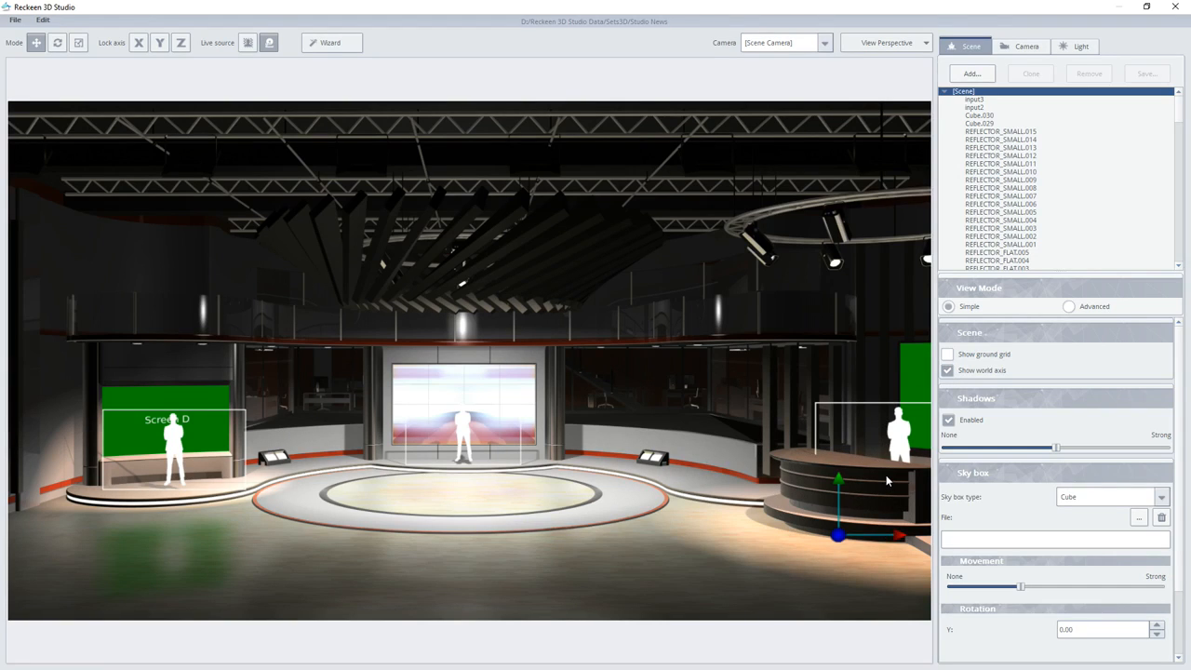
mouse_move(884, 551)
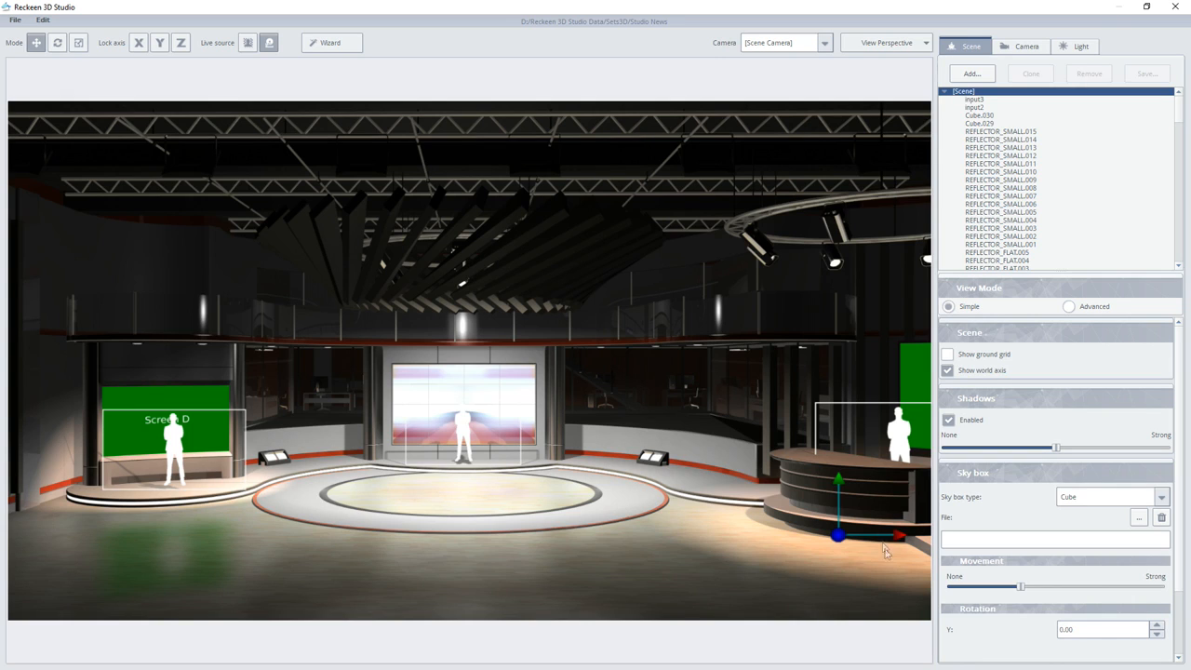
mouse_move(816, 485)
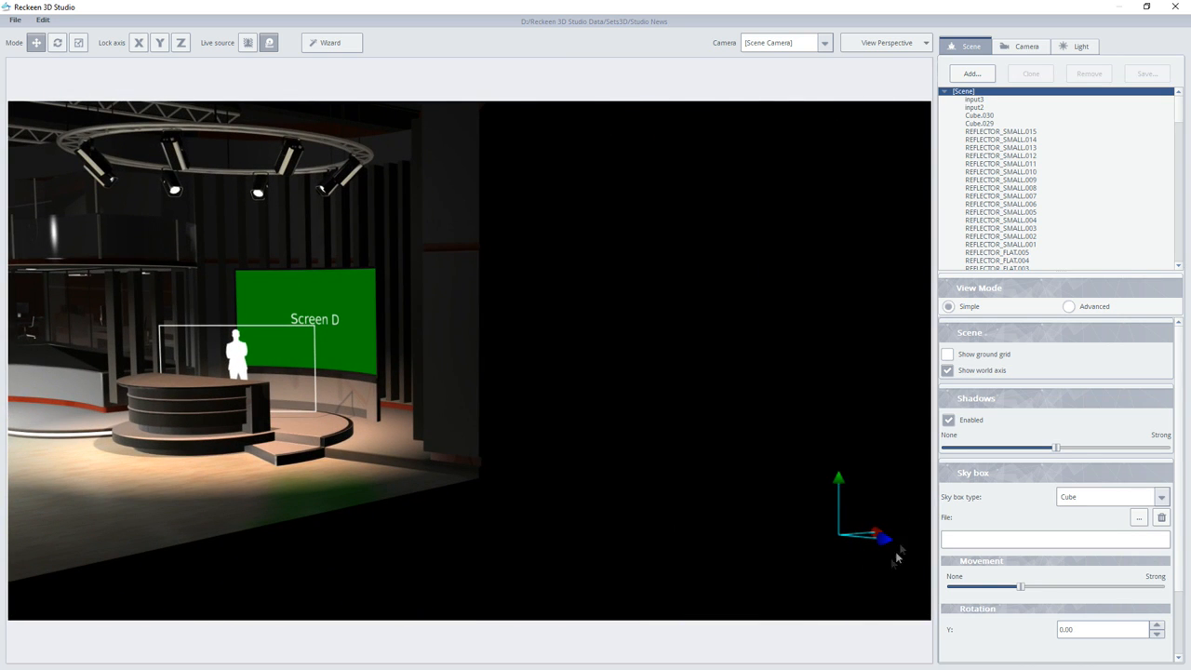
mouse_move(881, 84)
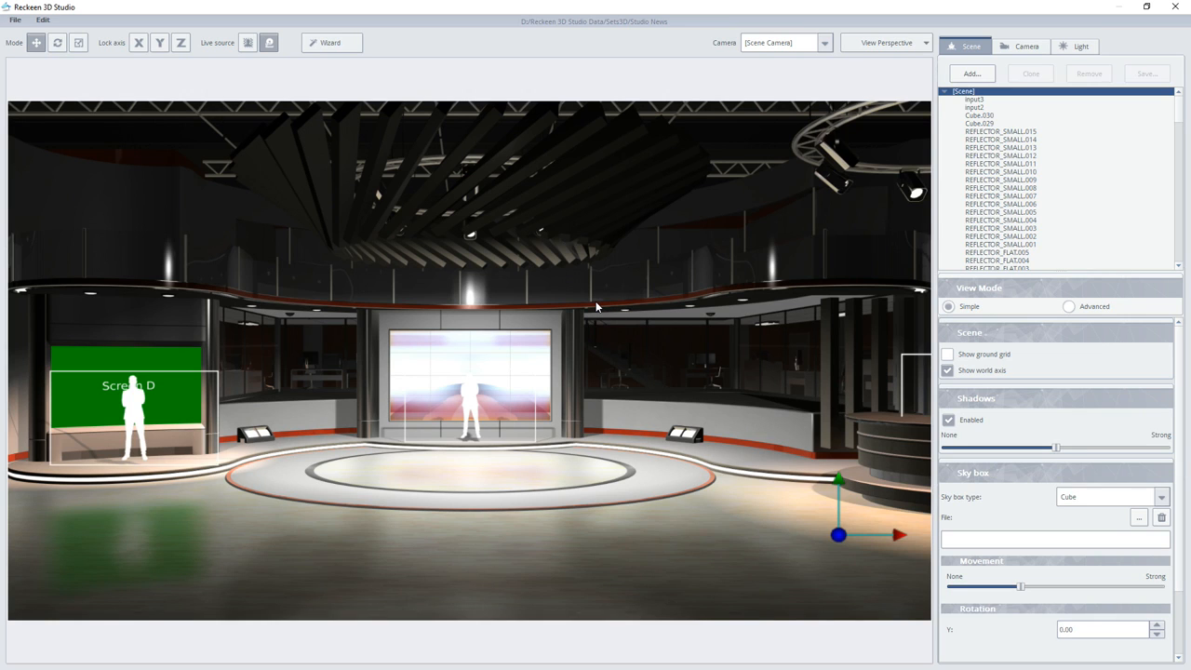
mouse_move(489, 452)
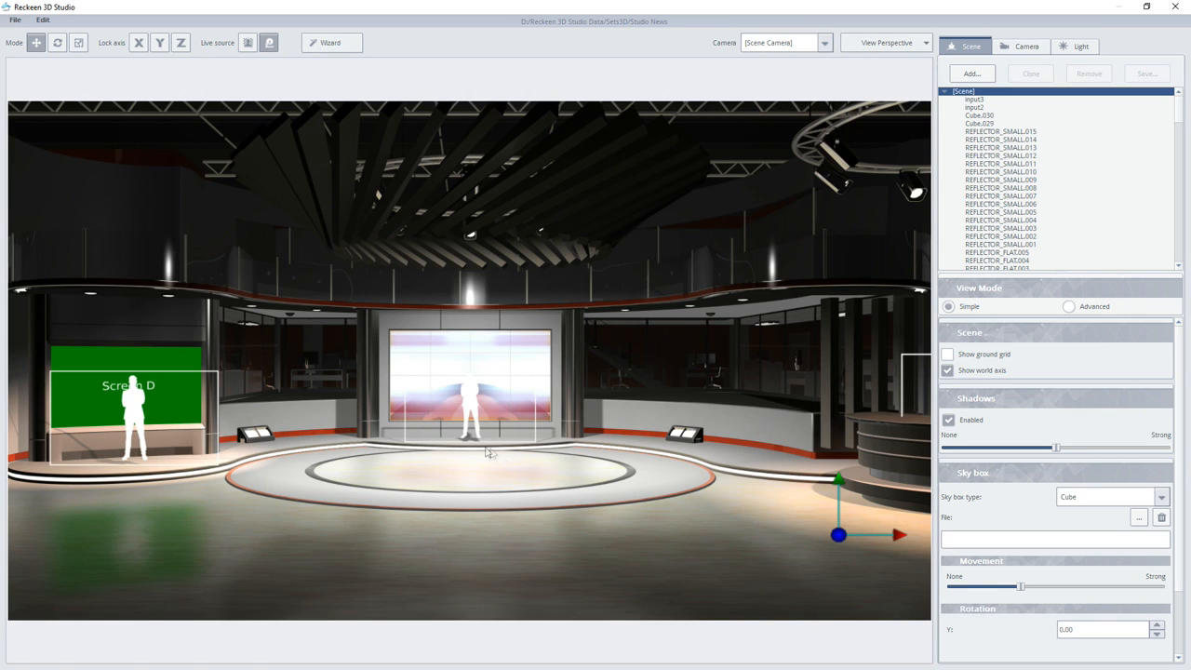
mouse_move(478, 455)
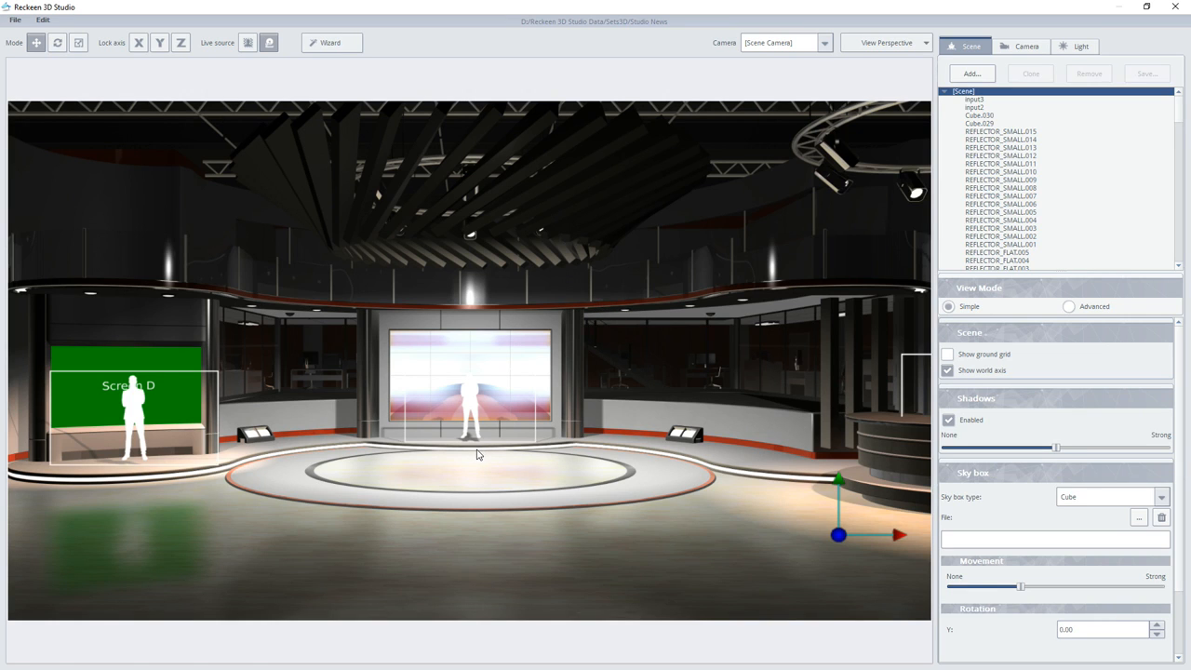
mouse_move(668, 457)
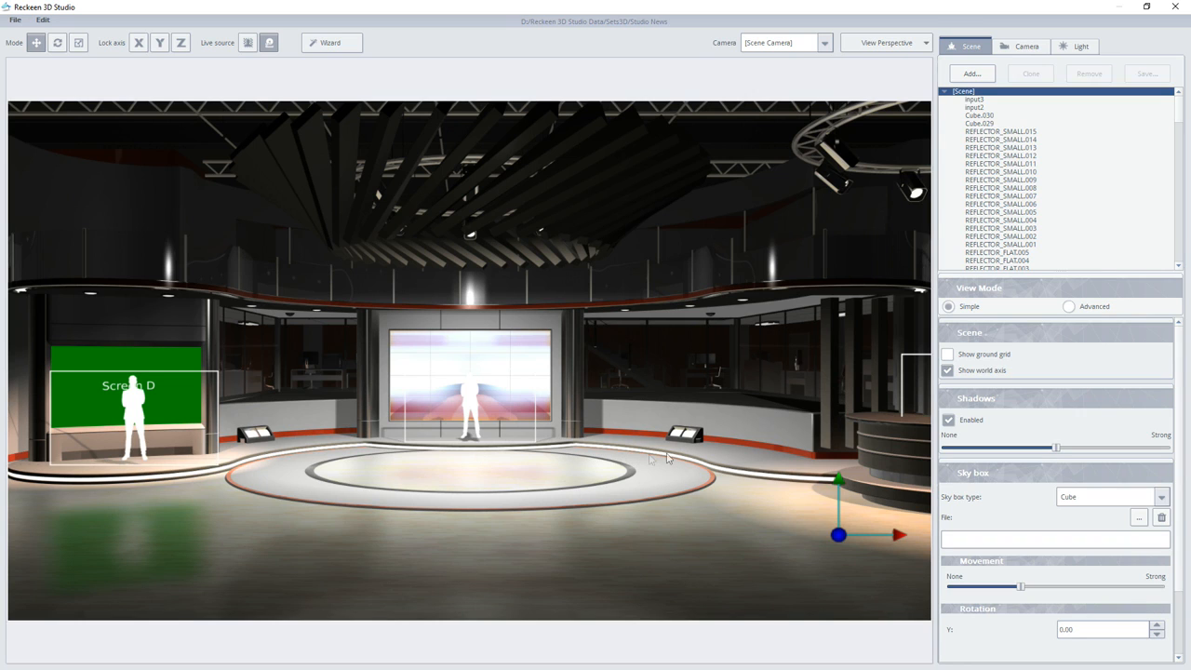
mouse_move(877, 515)
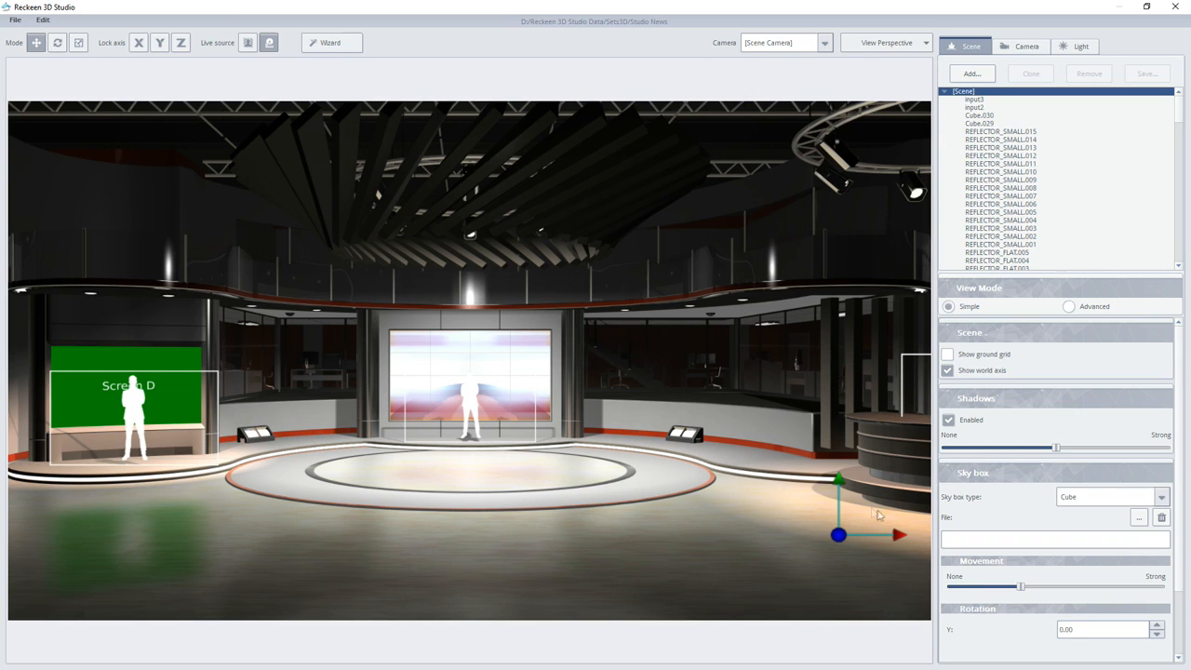
mouse_move(884, 520)
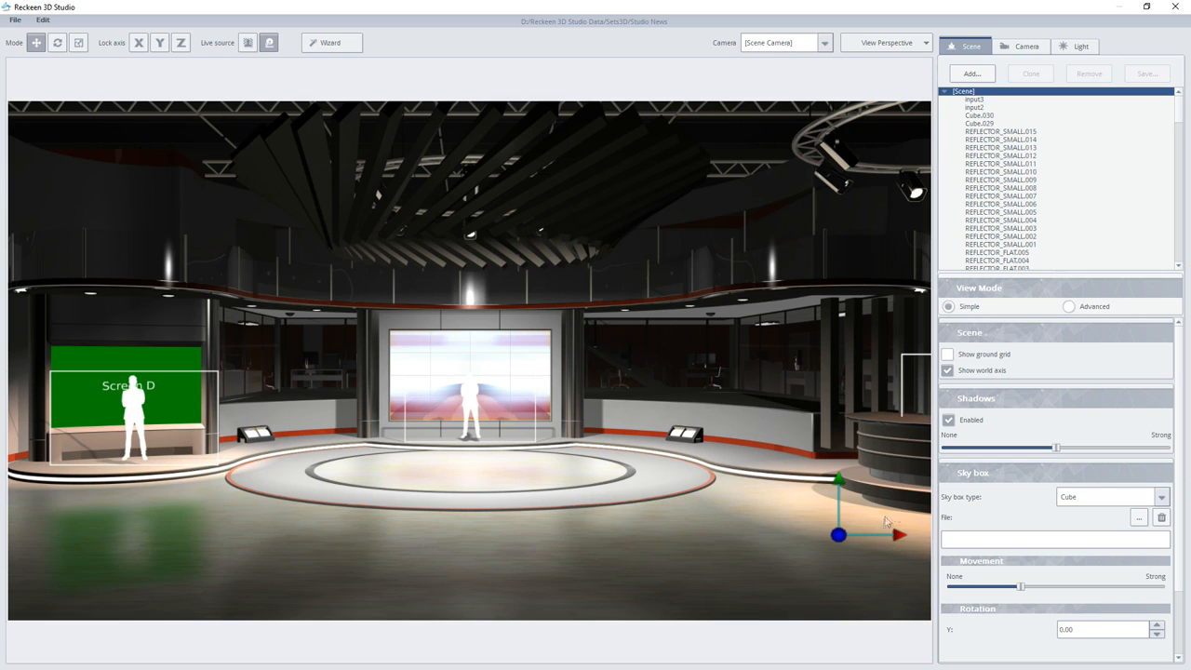
mouse_move(910, 528)
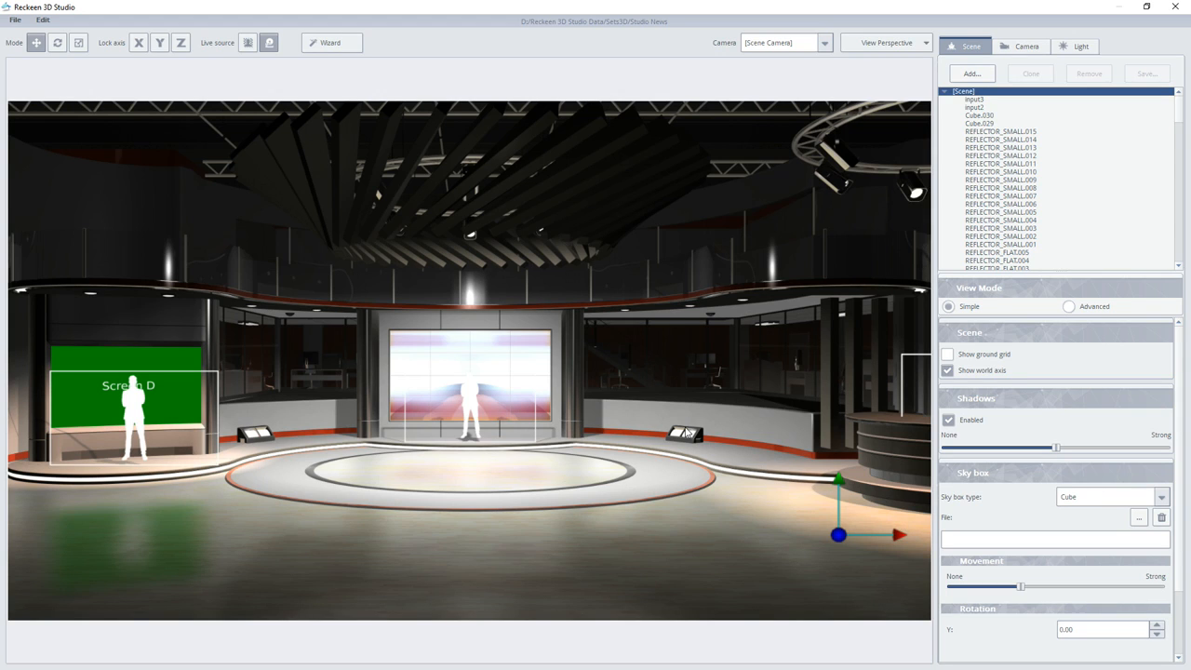
Lock the Y axis and drag TABLE_BIG left and lower, in front of Screen D
left_click(138, 43)
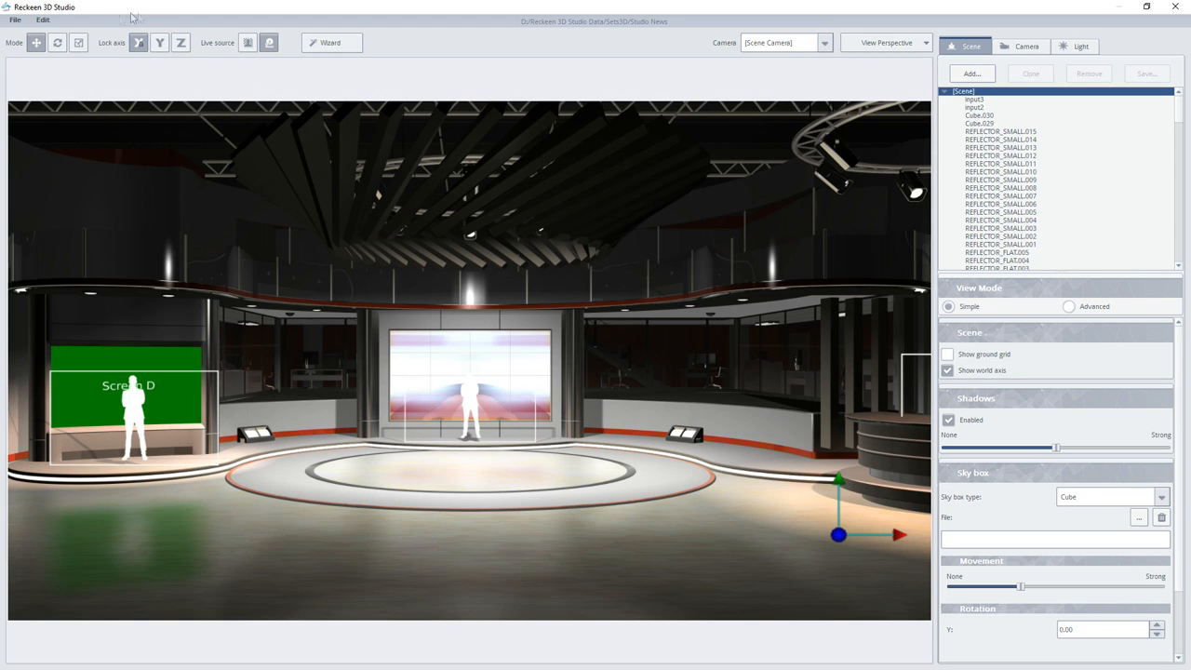
mouse_move(159, 42)
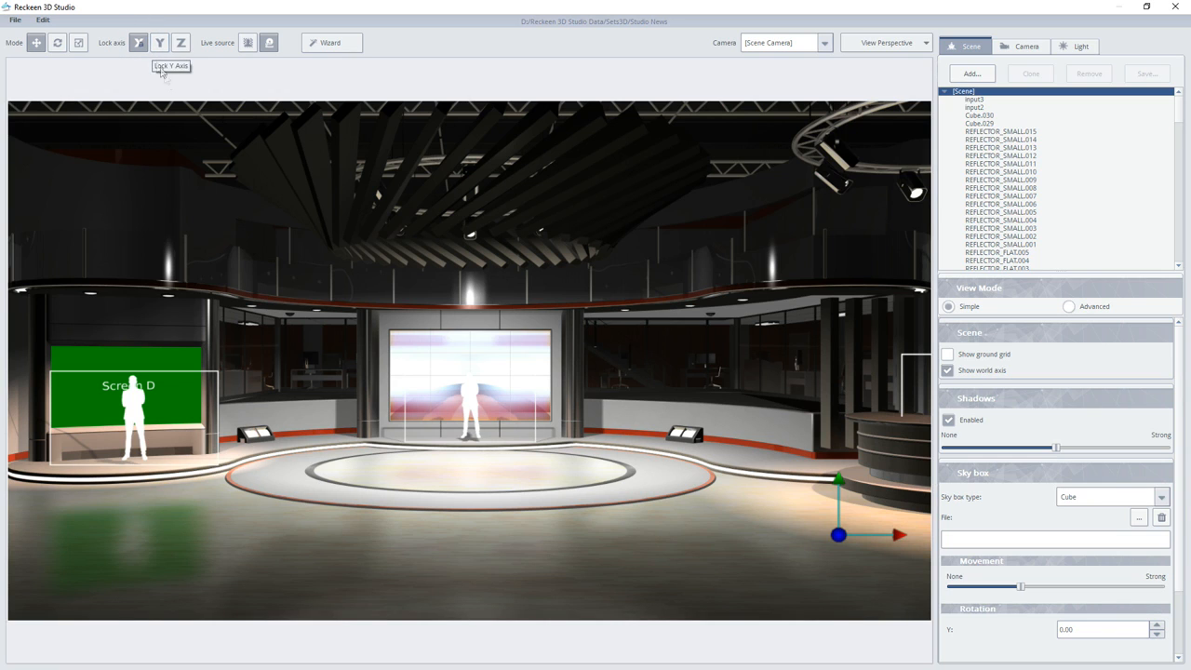
mouse_move(449, 368)
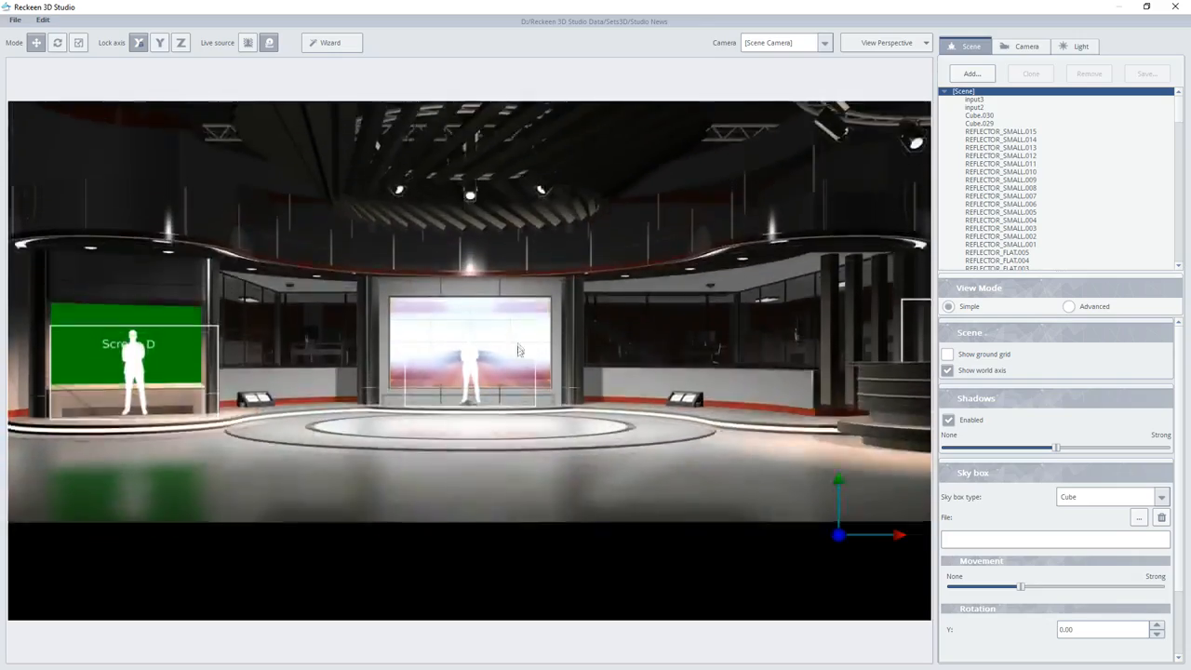
left_click_drag(519, 351, 517, 436)
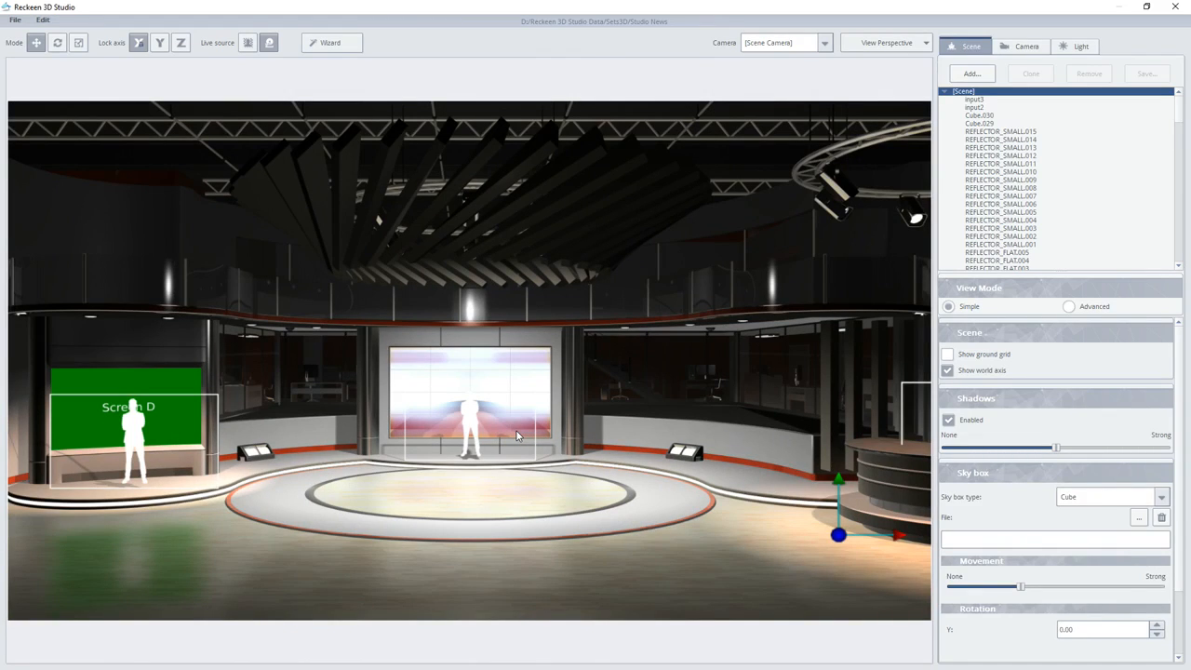
mouse_move(491, 435)
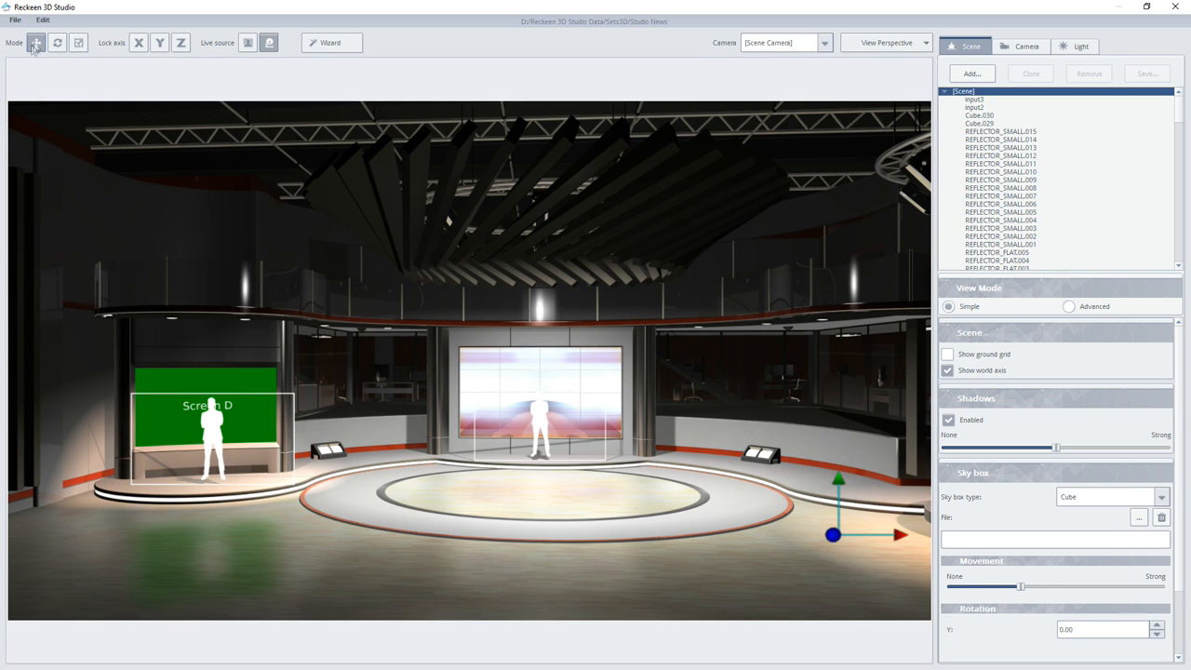
mouse_move(56, 42)
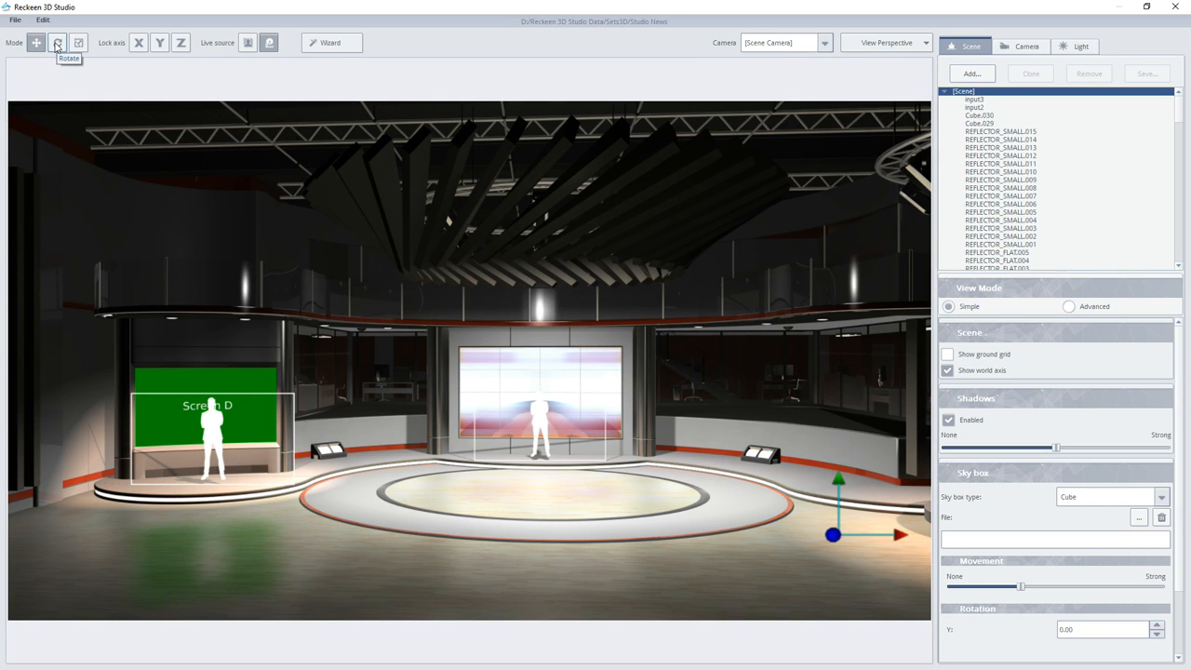
mouse_move(79, 43)
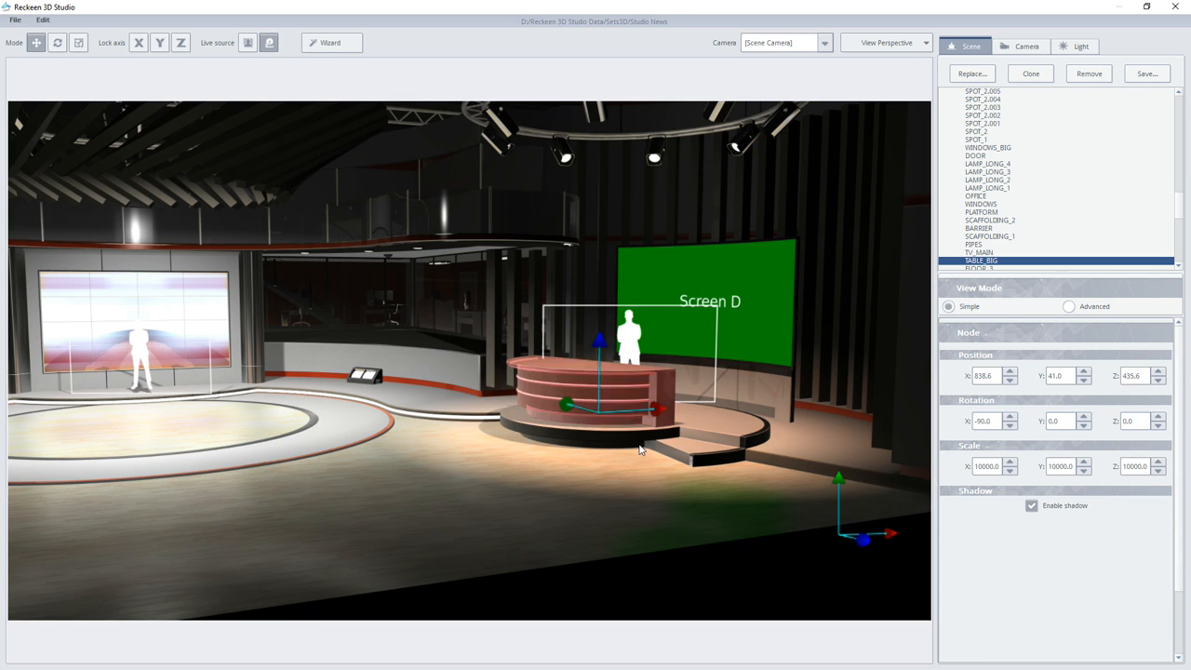
mouse_move(649, 437)
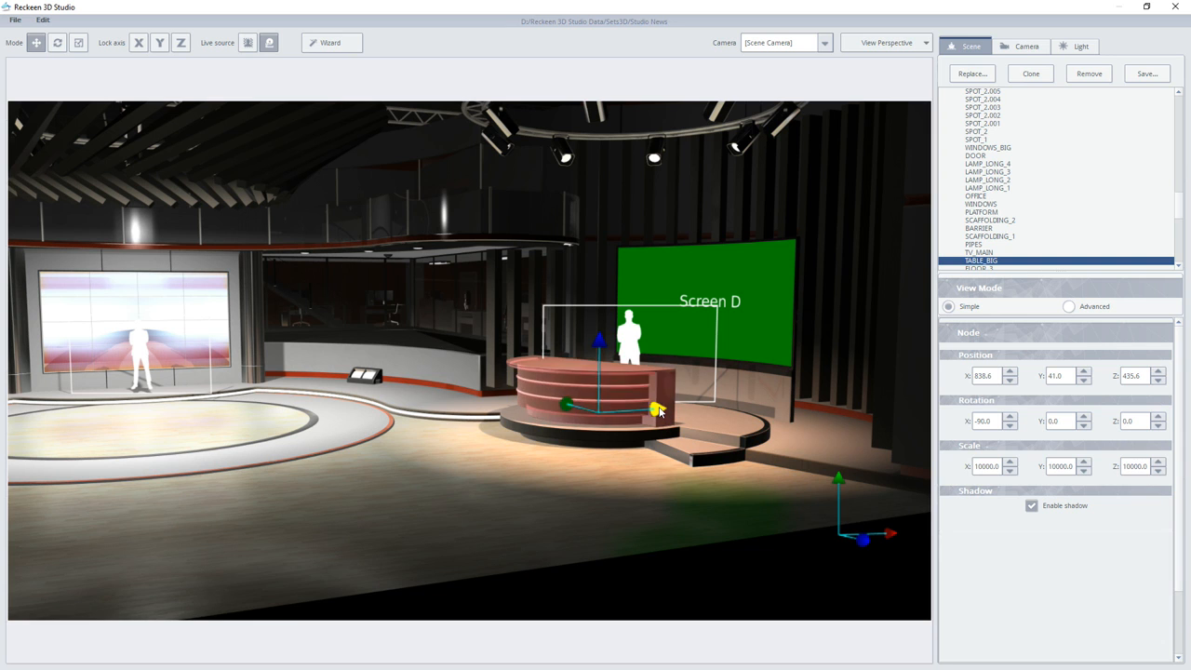
left_click_drag(656, 409, 360, 426)
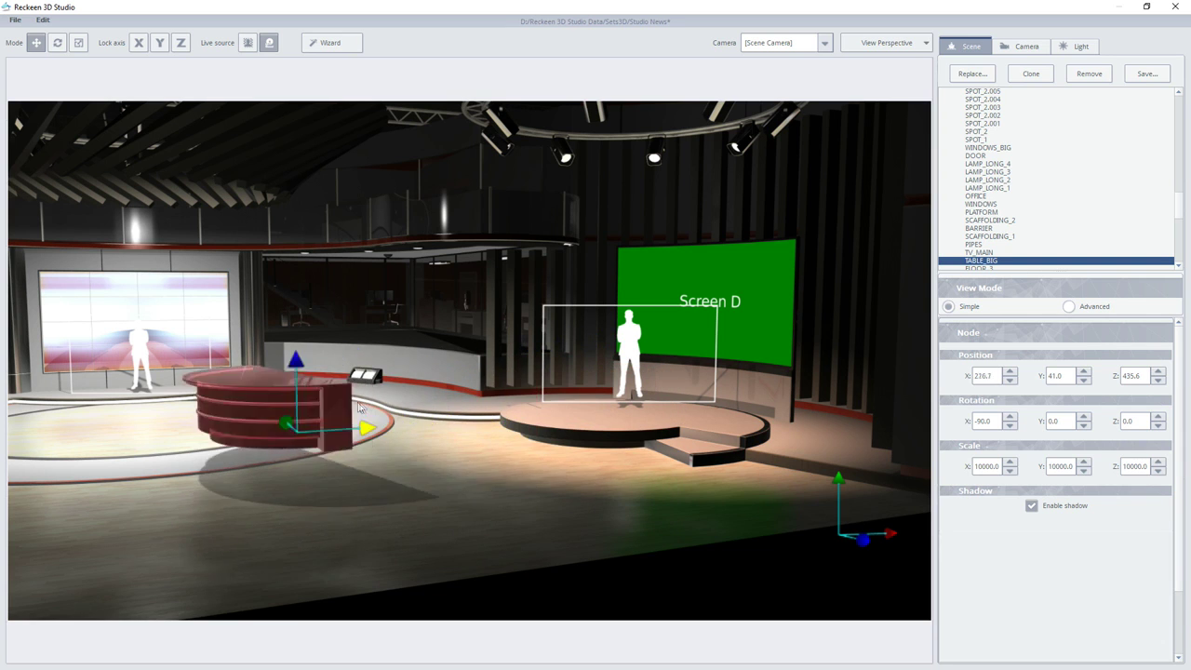
left_click_drag(361, 428, 574, 341)
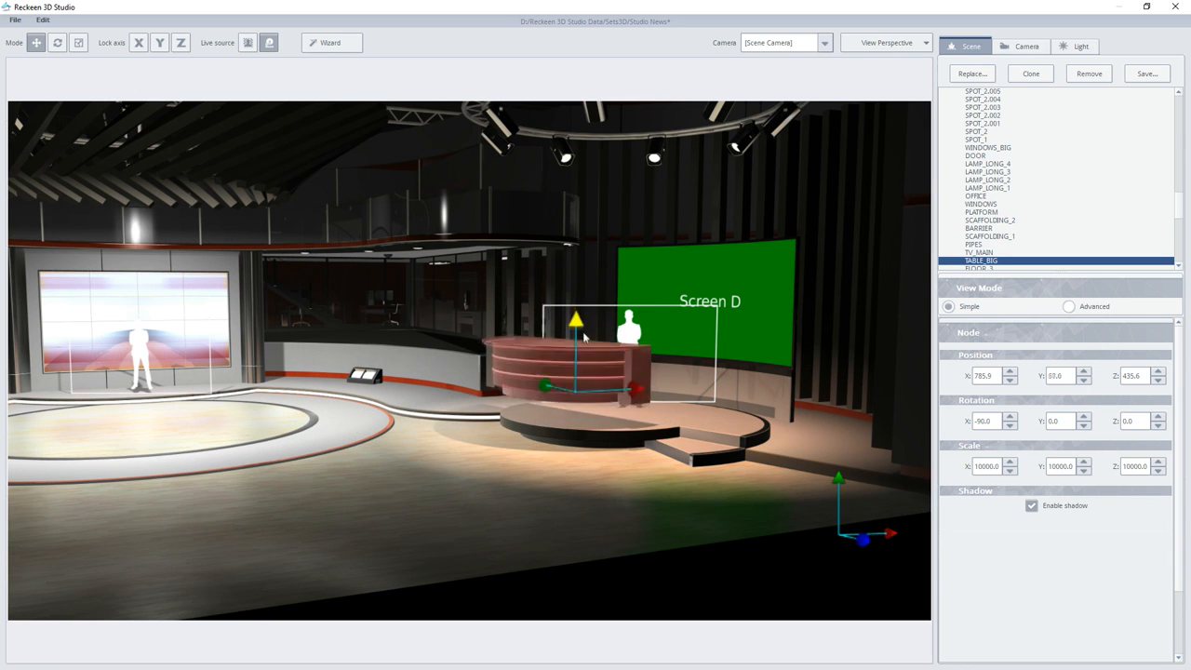
left_click_drag(582, 335, 649, 414)
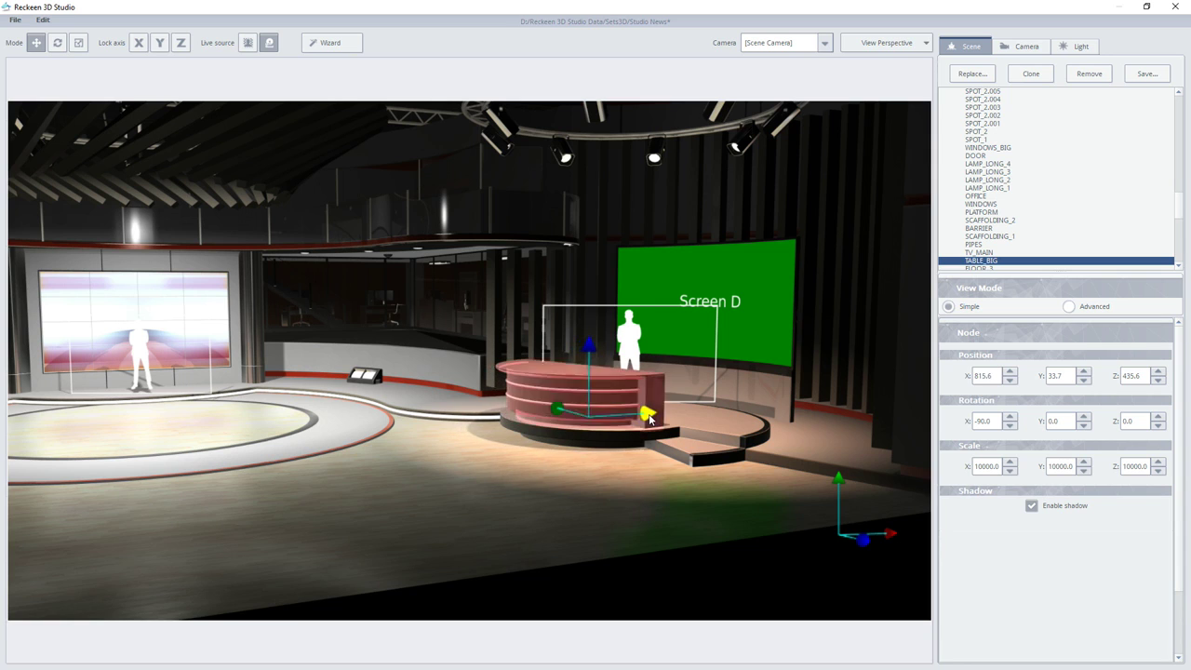
mouse_move(433, 352)
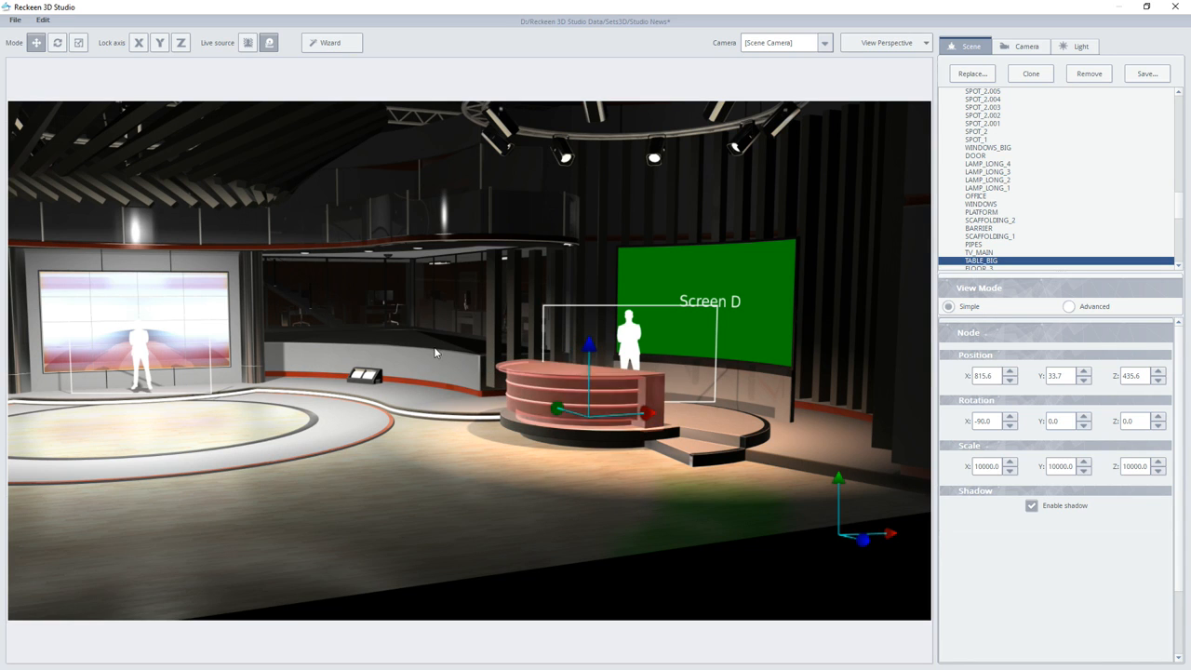
Rotate TABLE_BIG to 88.2, 180, -180 in Rotate mode
left_click(78, 43)
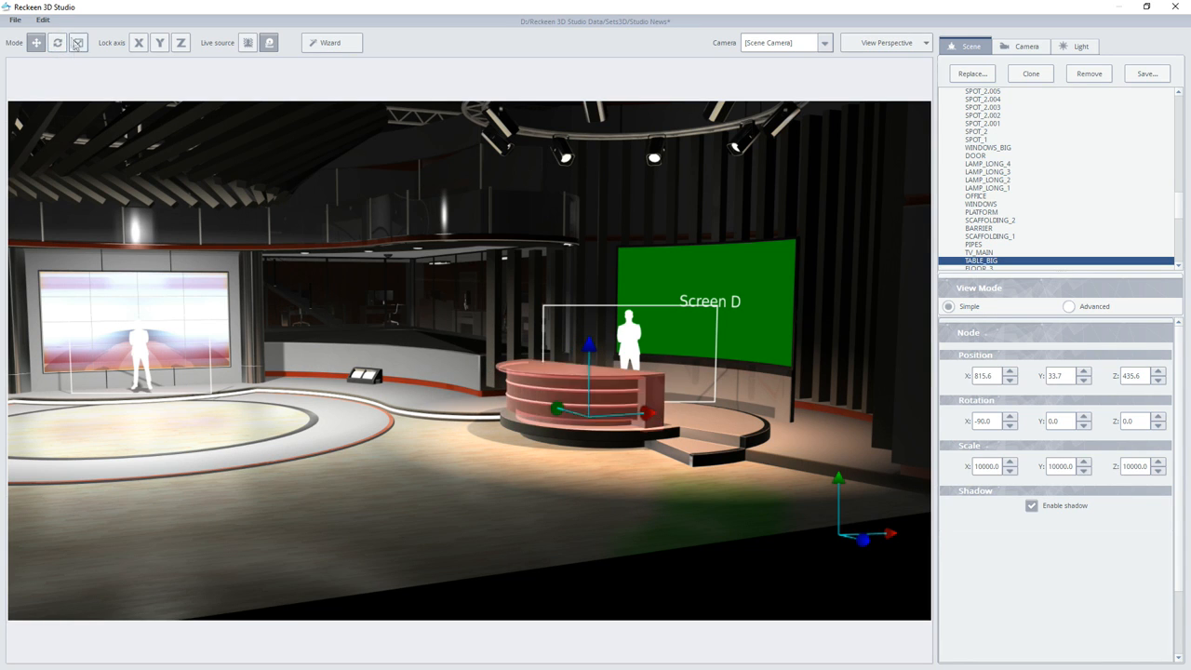
left_click(57, 42)
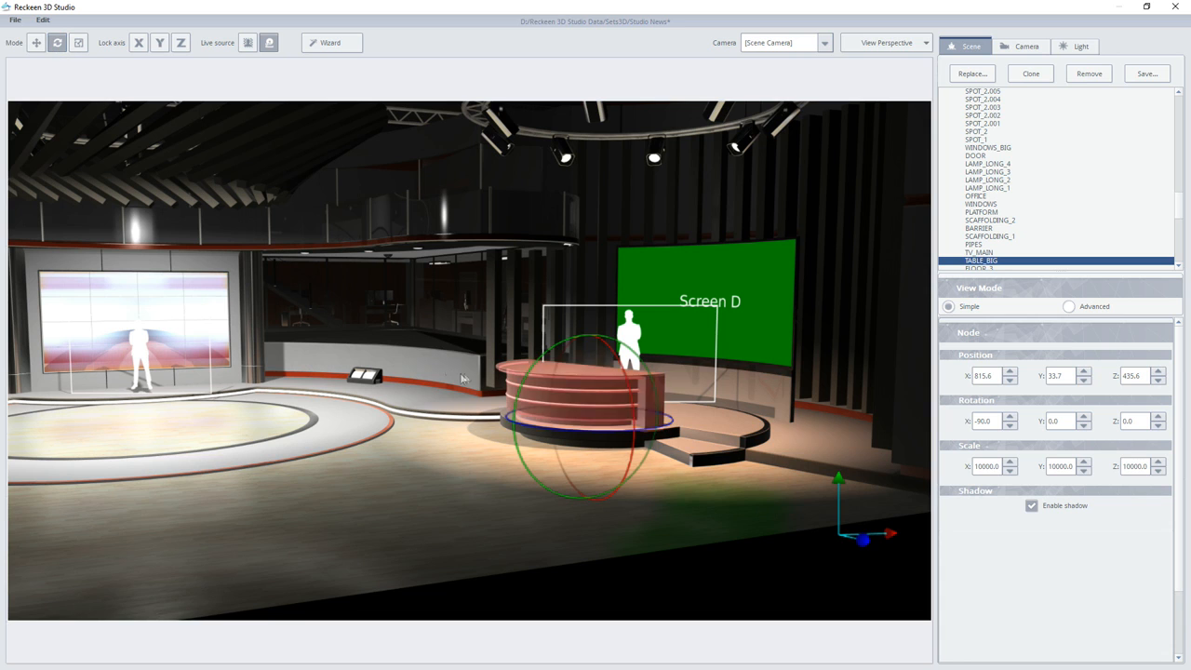
left_click(535, 395)
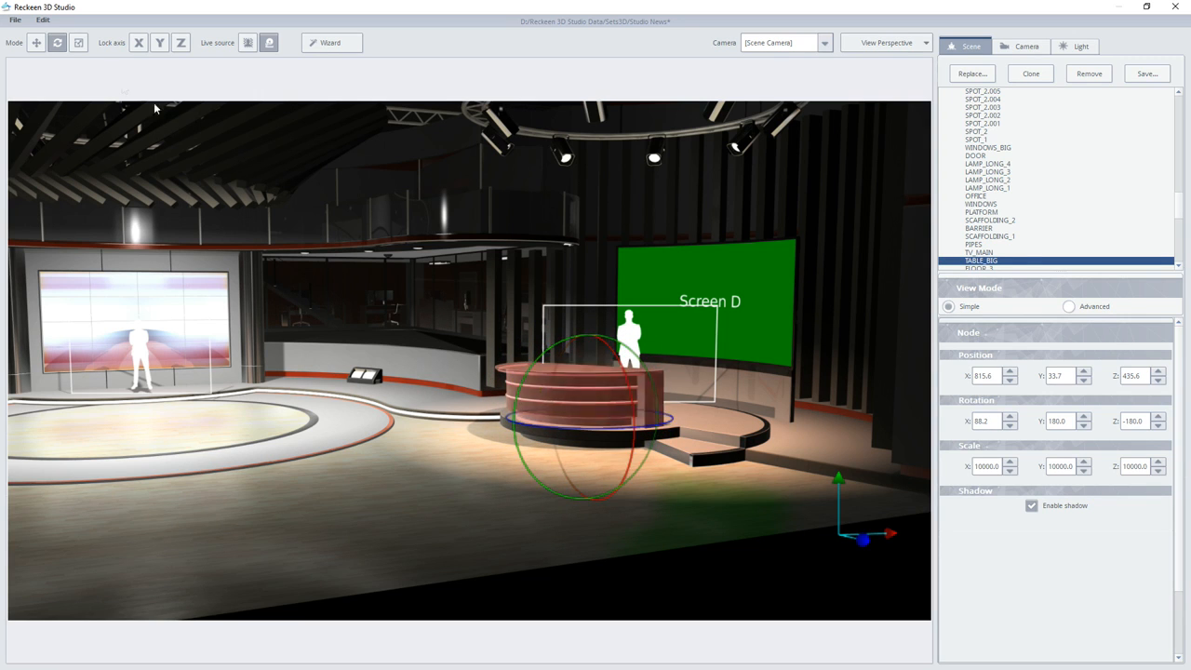
Scale TABLE_BIG to X 10692.3 and Z 10131.6, keeping its height unchanged
left_click(78, 43)
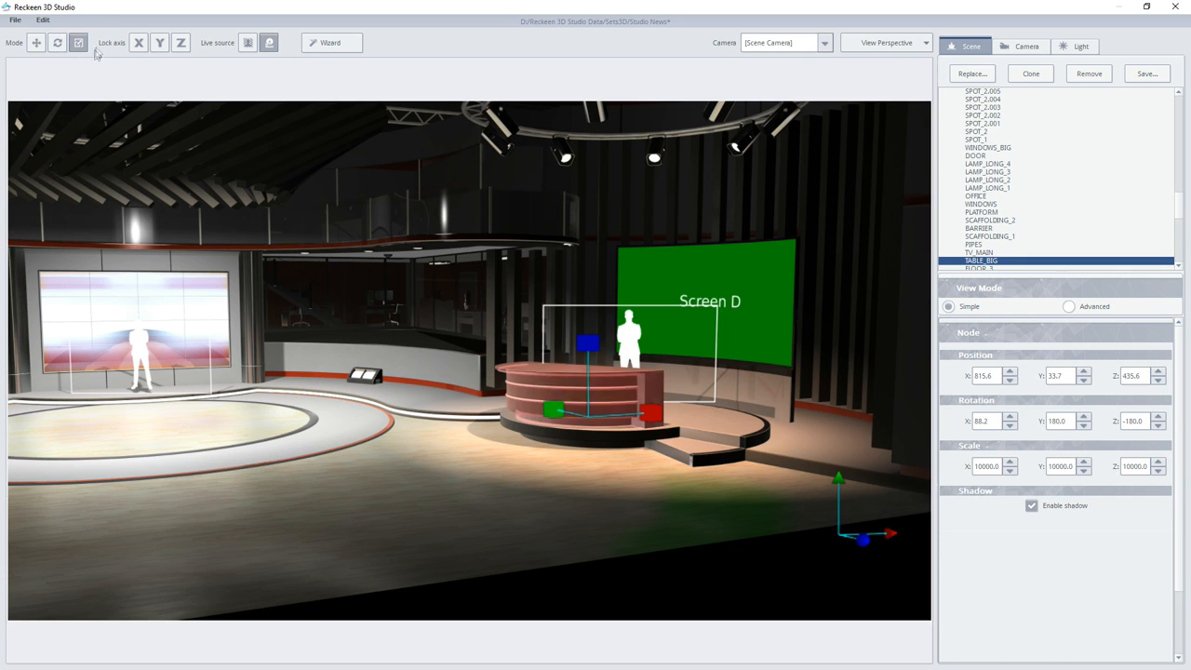
left_click(577, 396)
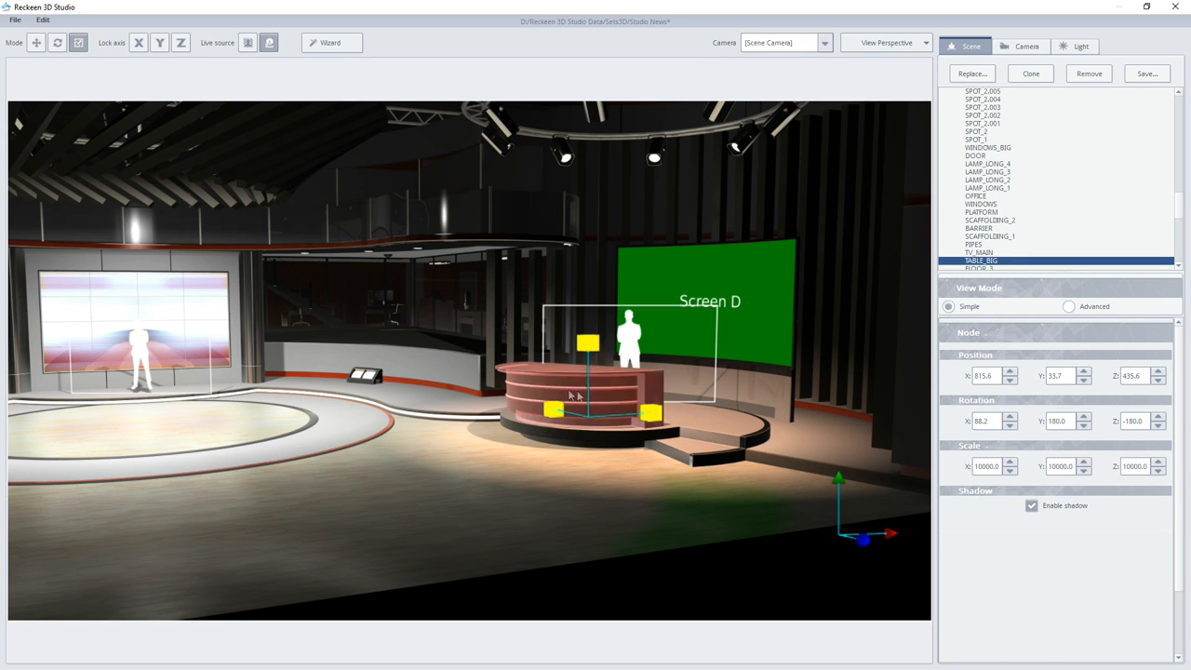
mouse_move(605, 398)
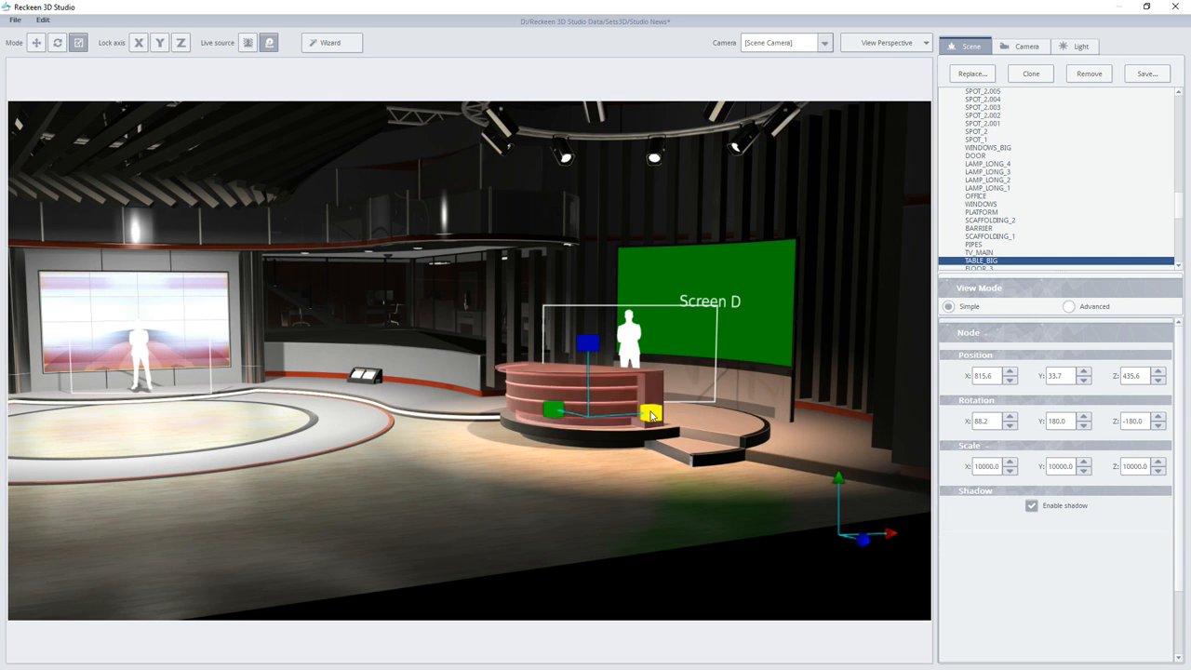
left_click_drag(648, 412, 587, 344)
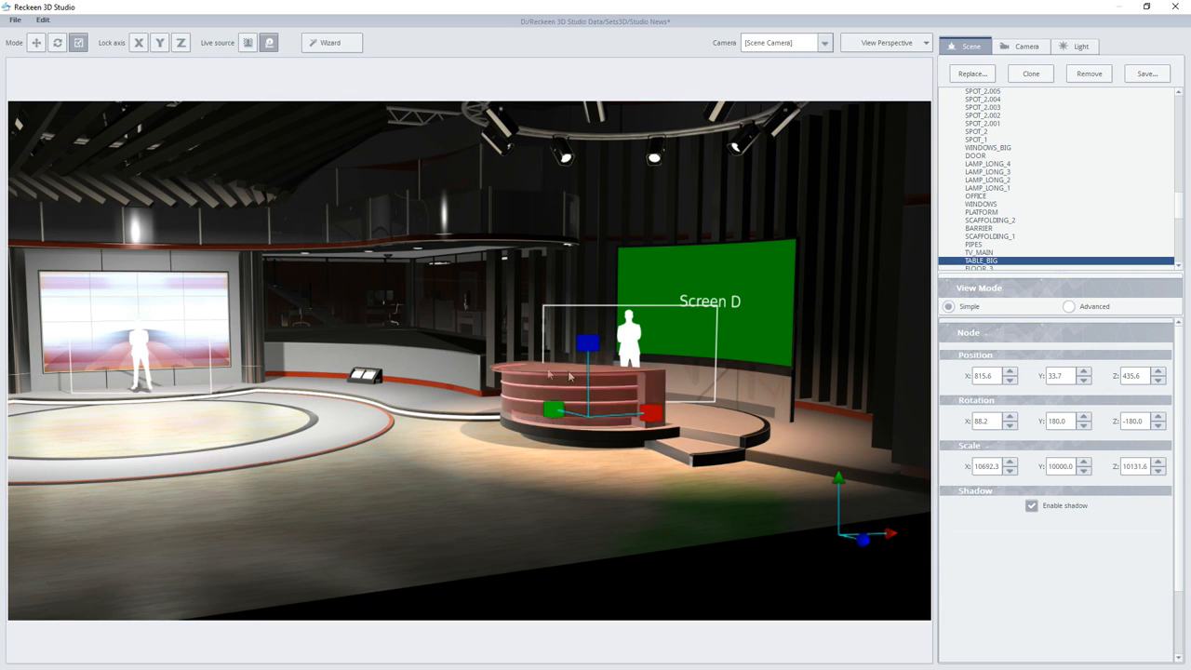
mouse_move(359, 397)
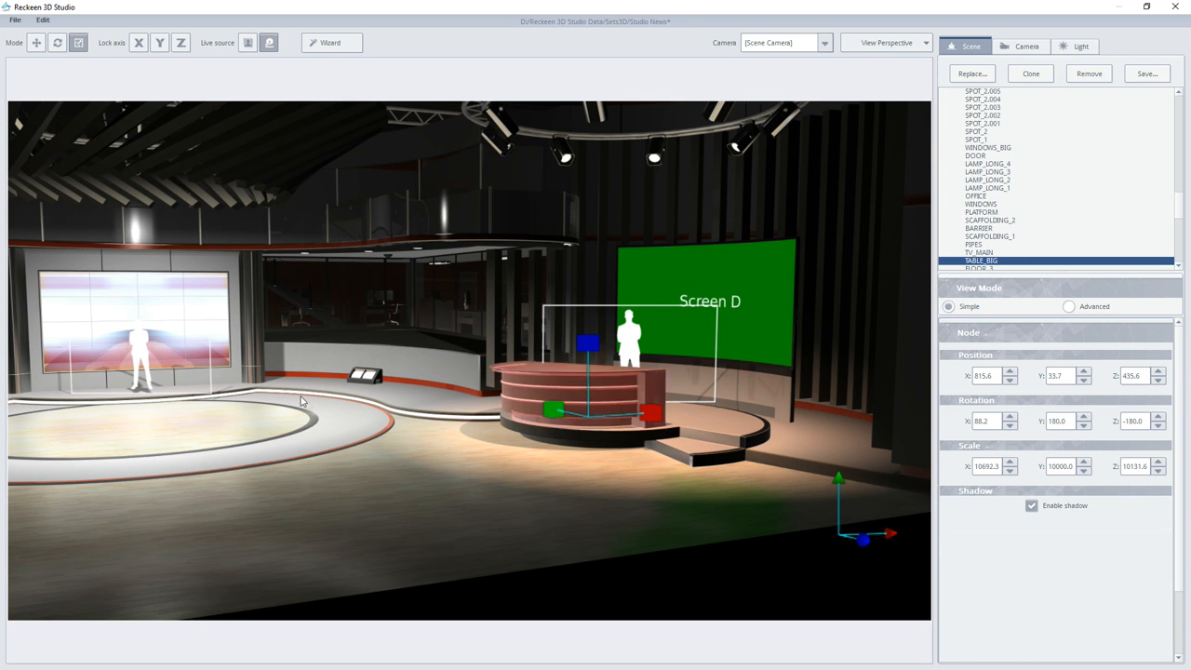
mouse_move(262, 413)
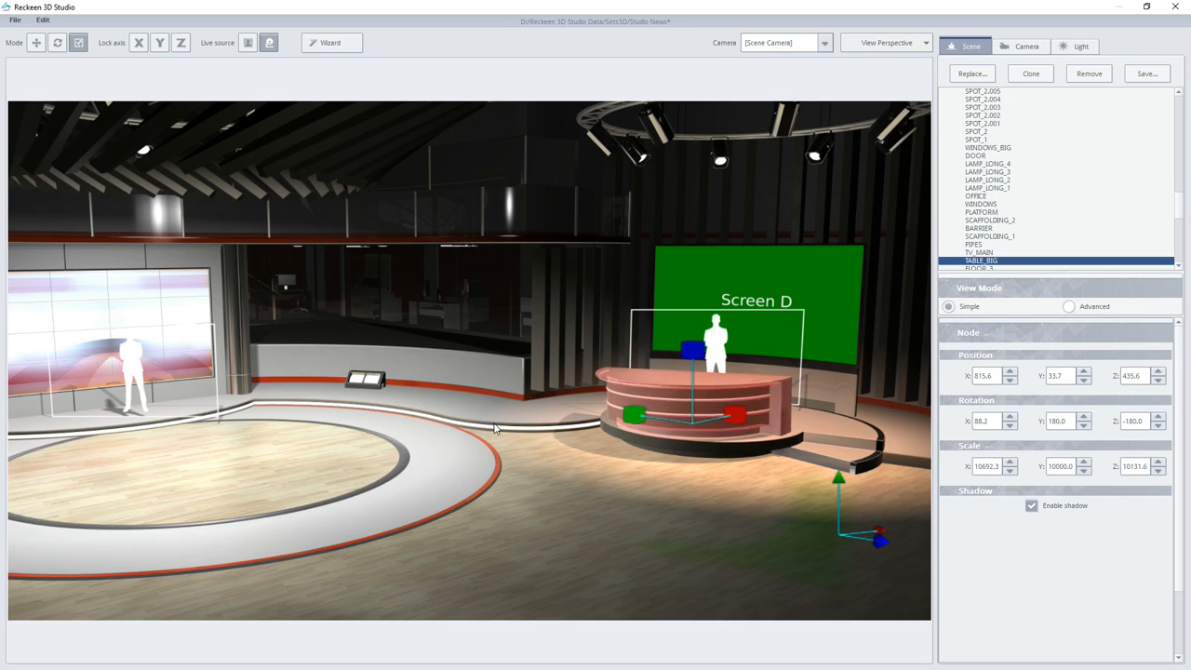
Deselect the desk and switch over to the Production module
left_click(964, 91)
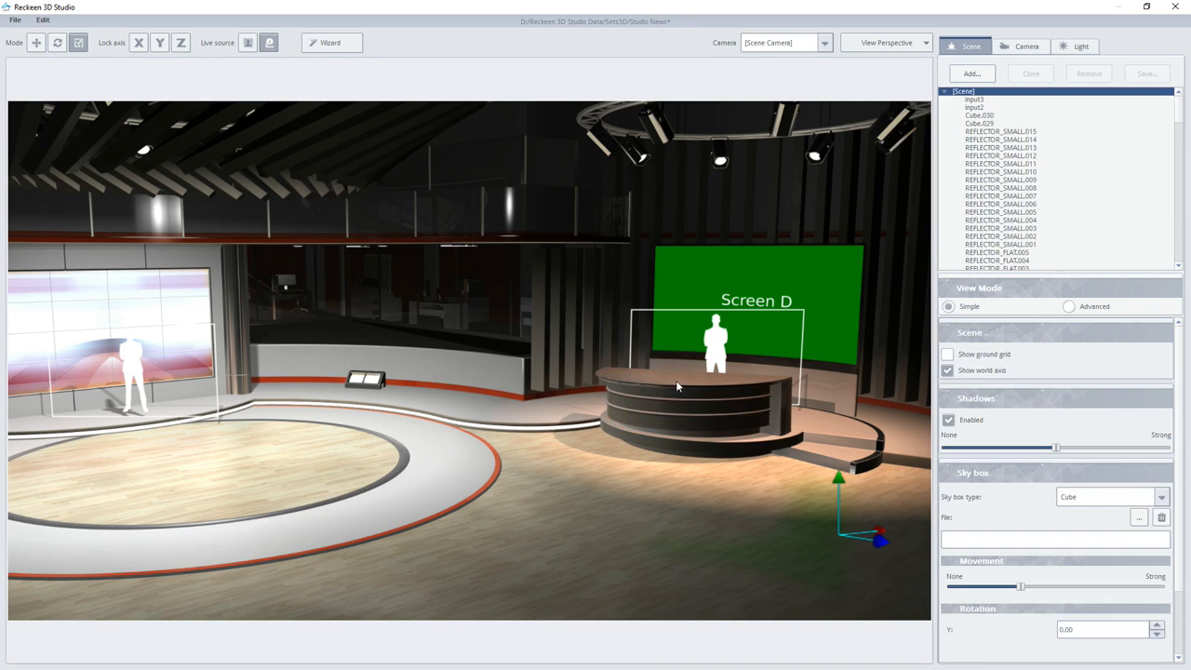
mouse_move(552, 441)
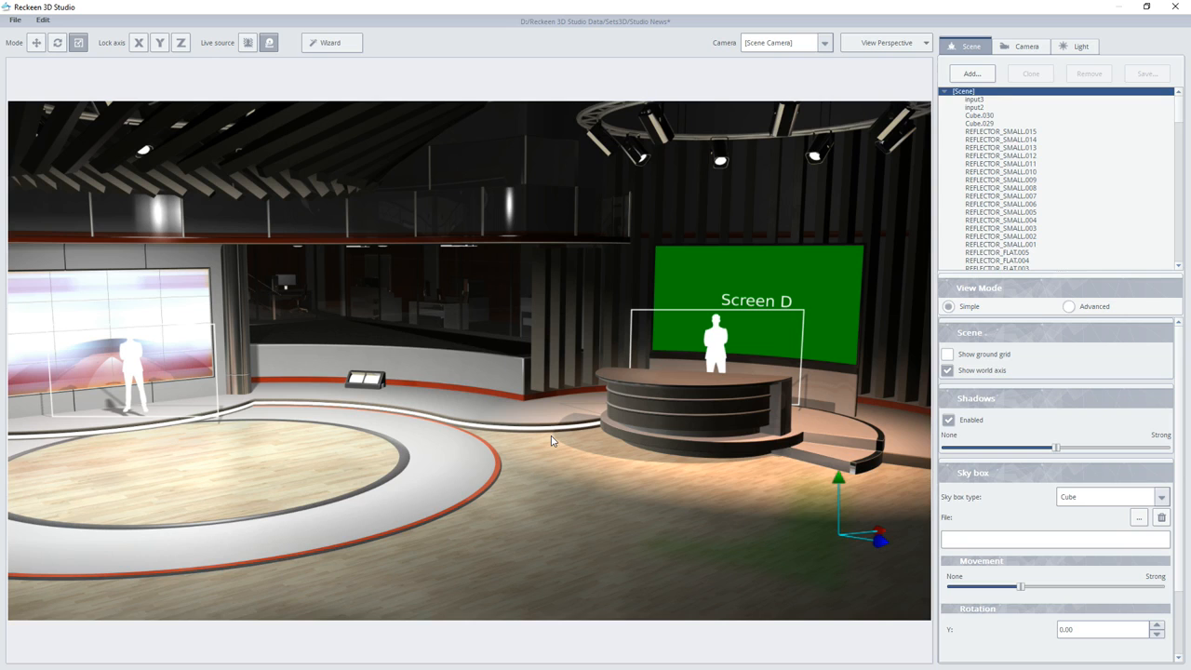
mouse_move(242, 86)
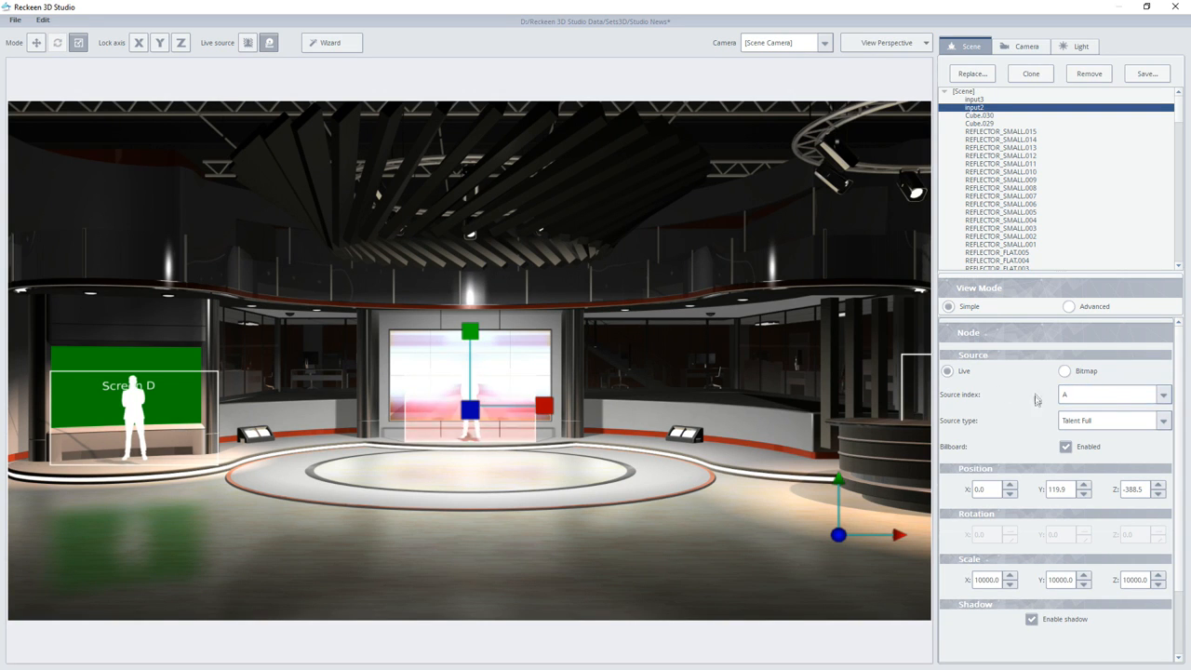
mouse_move(530, 270)
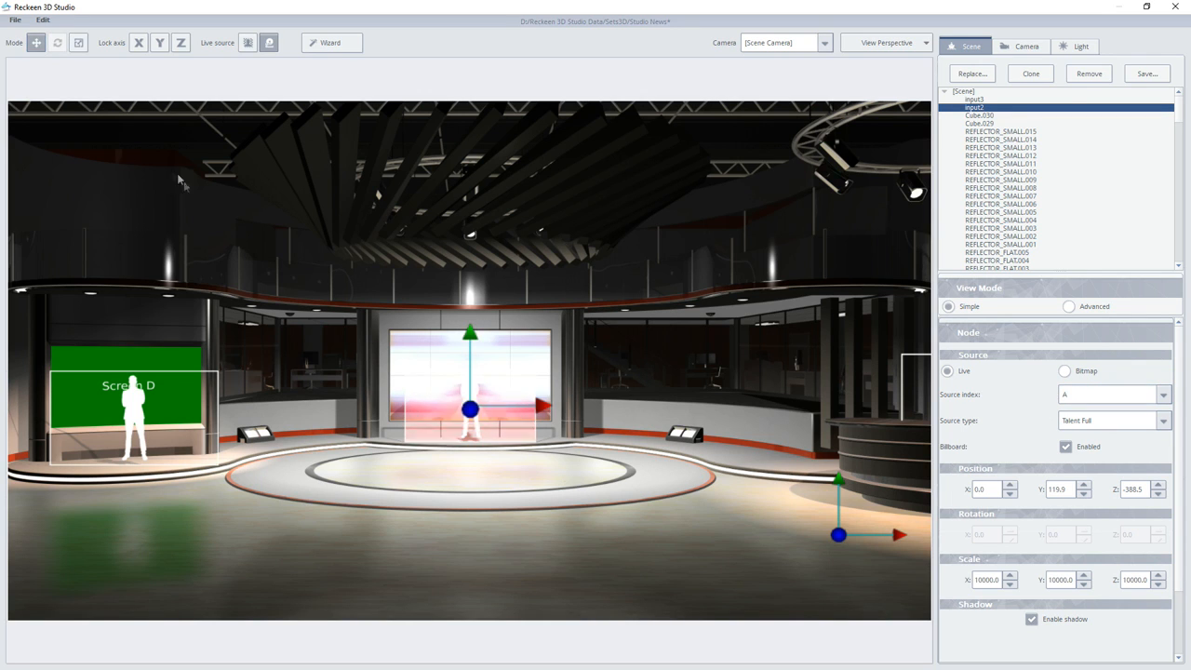
mouse_move(542, 403)
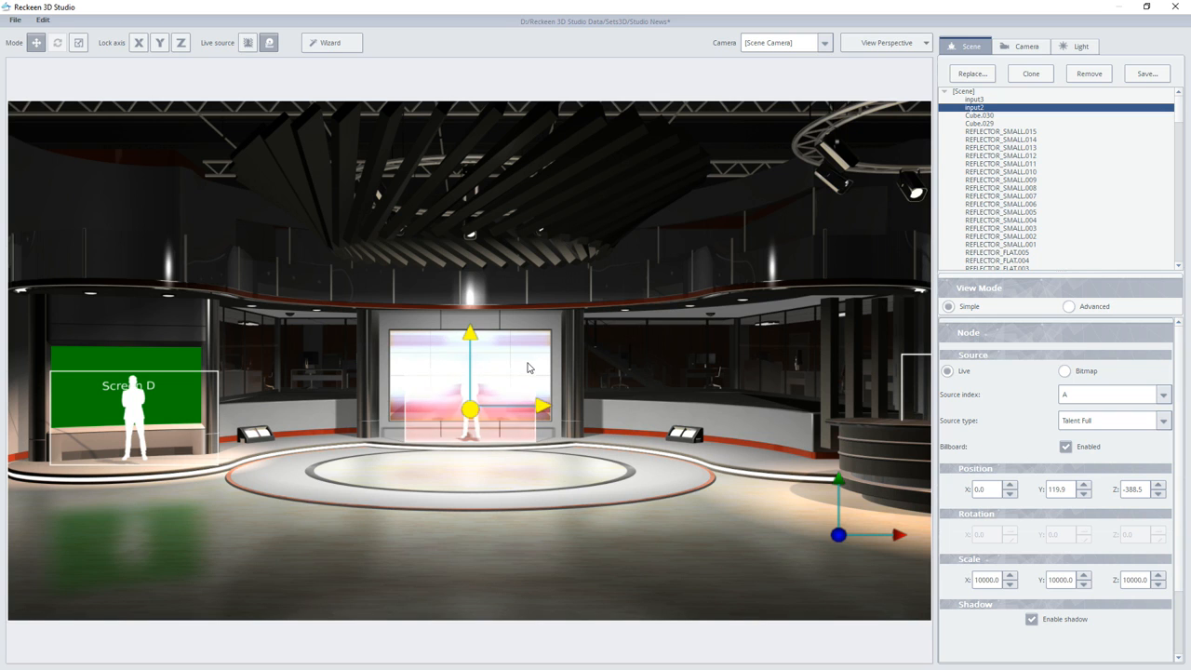
mouse_move(512, 362)
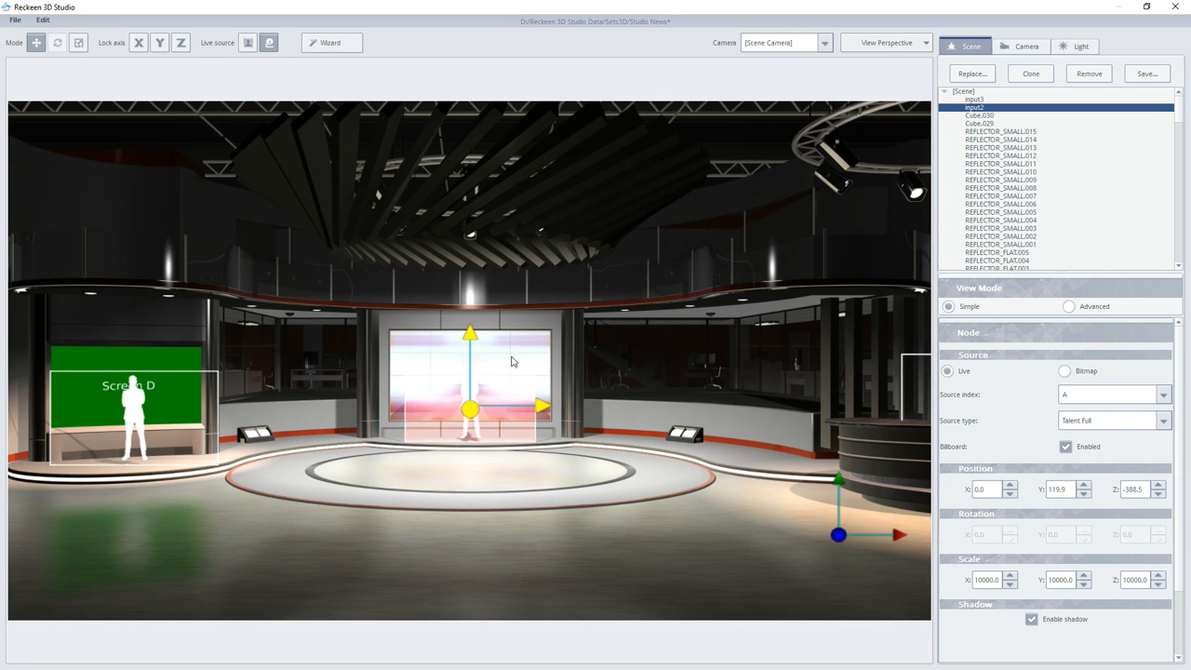
left_click(1175, 6)
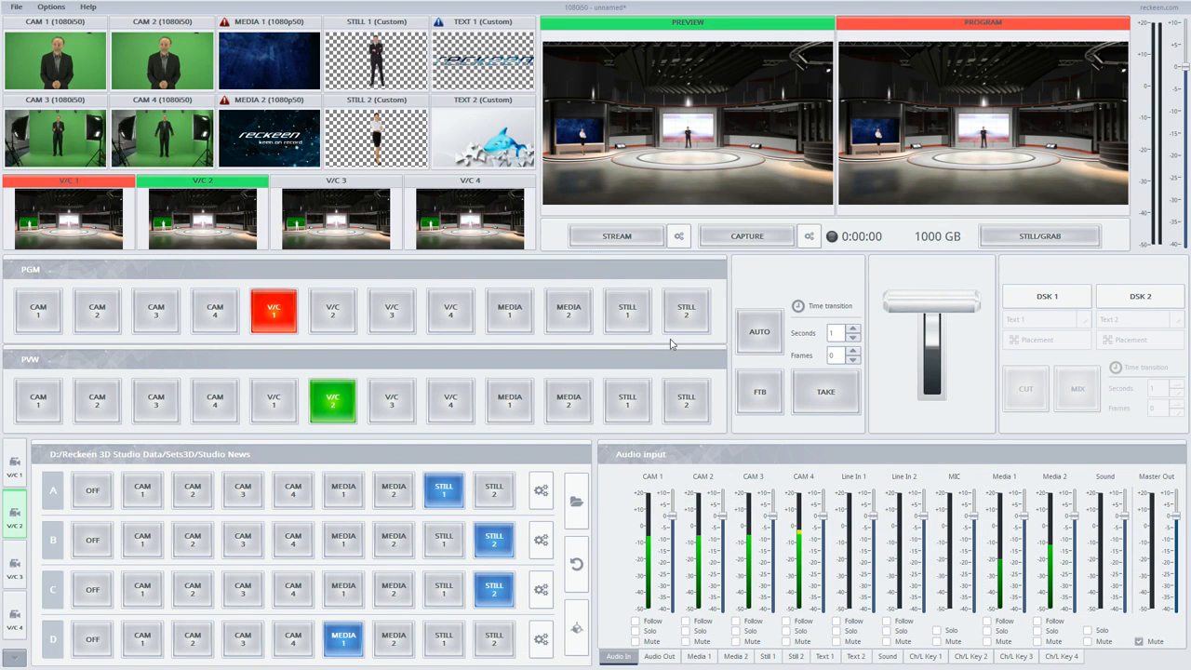
mouse_move(629, 369)
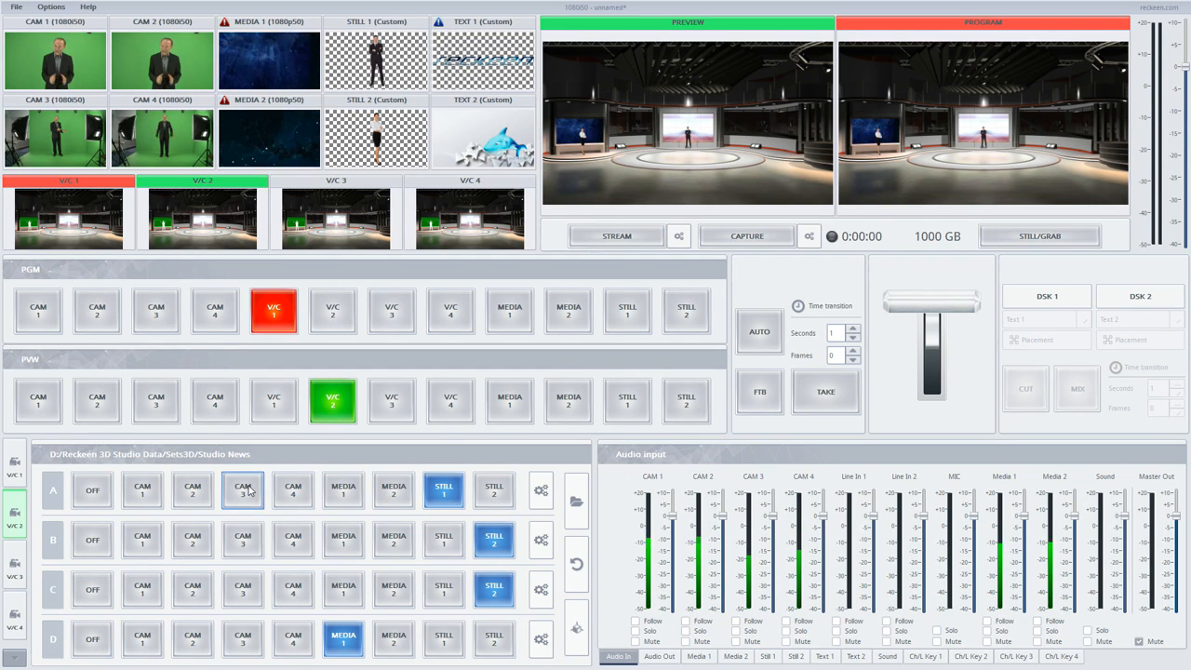
Put CAM 3 on Studio News source A and set Key 3 mode to Chroma Key
left_click(242, 491)
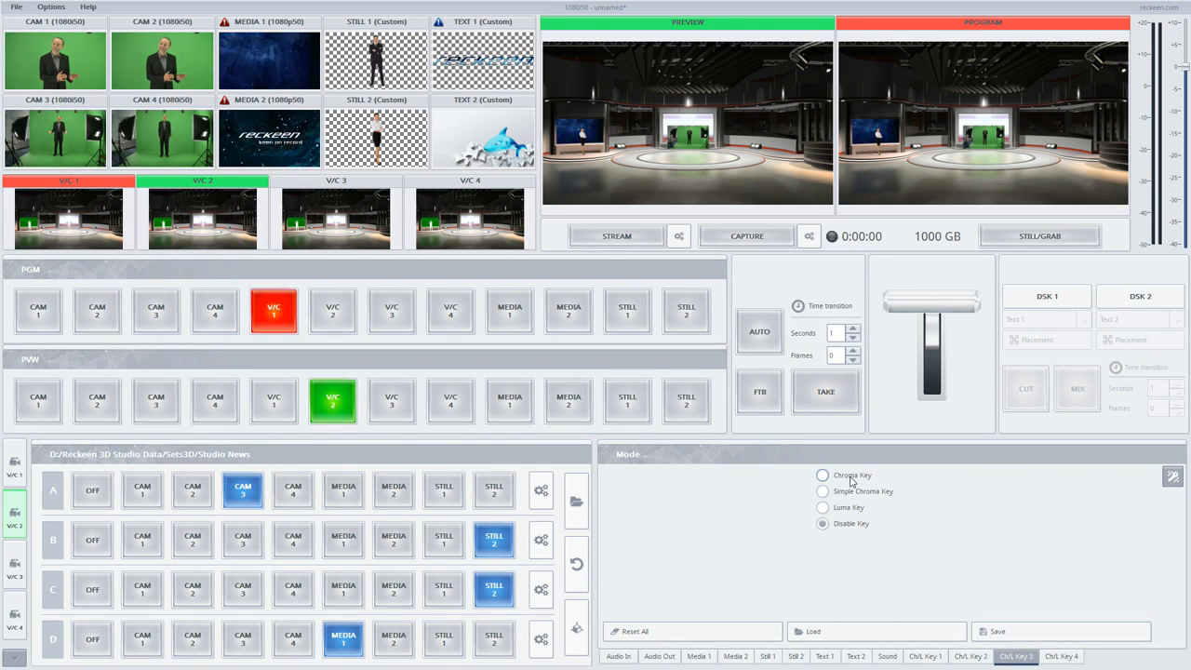
left_click(823, 474)
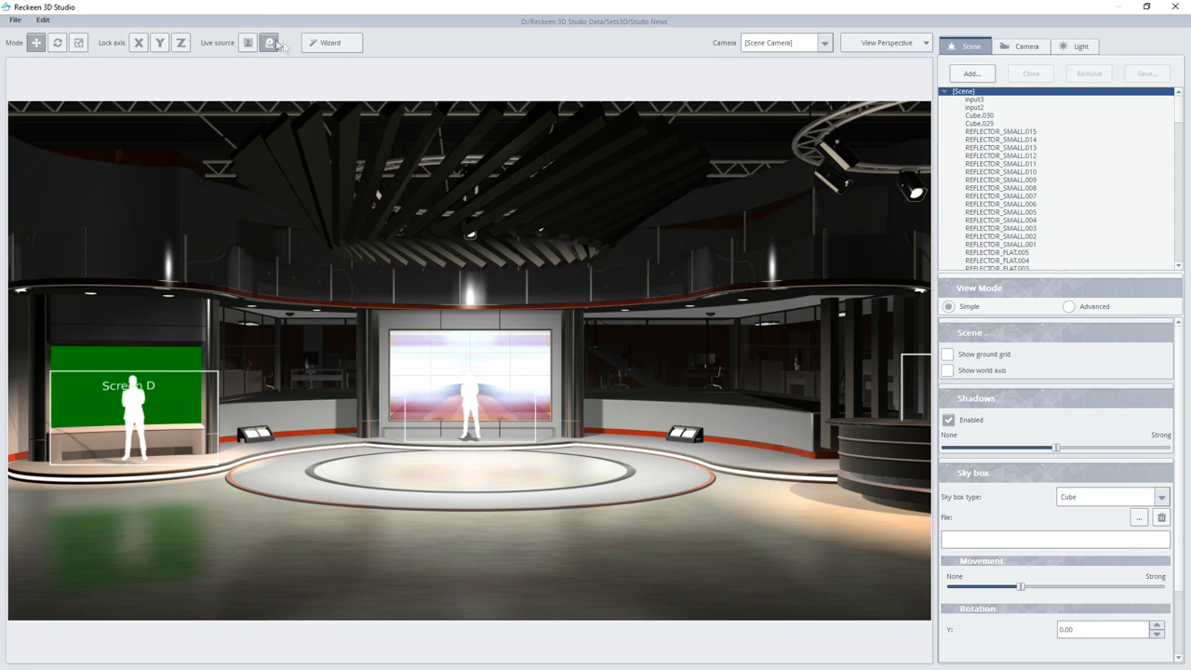
Switch from 3D Studio back to the Production module switcher
left_click(248, 43)
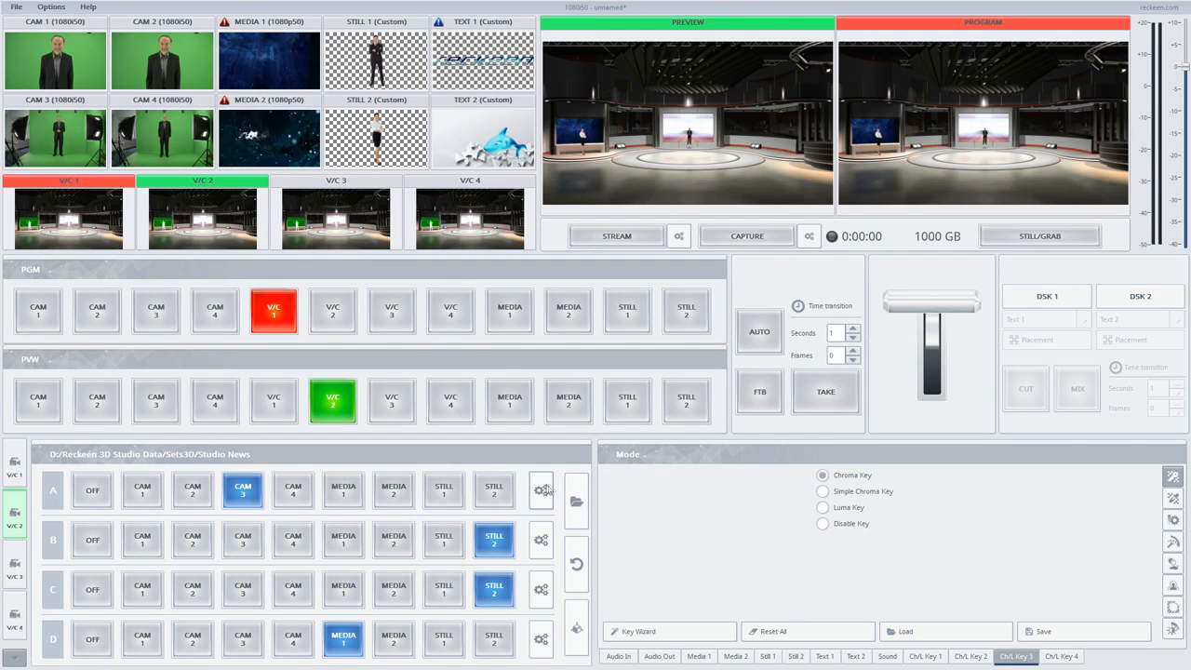
Reframe source A to Y −12.24 and size 118.20, then toggle Live source preview
left_click(541, 491)
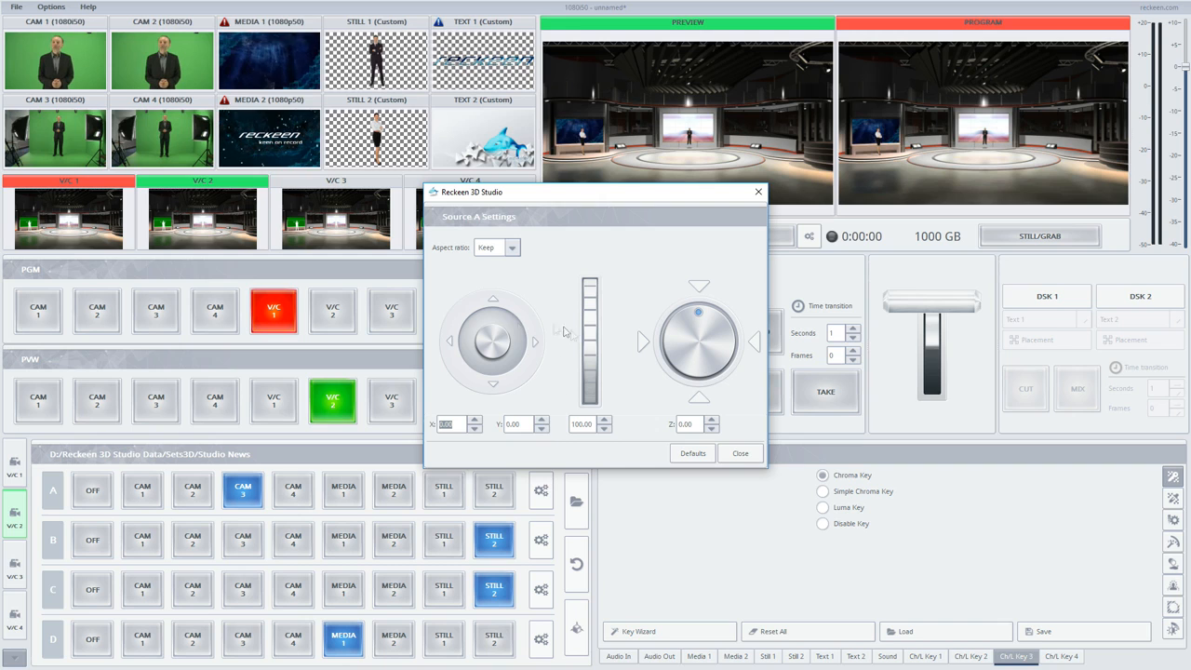
left_click_drag(491, 331, 491, 349)
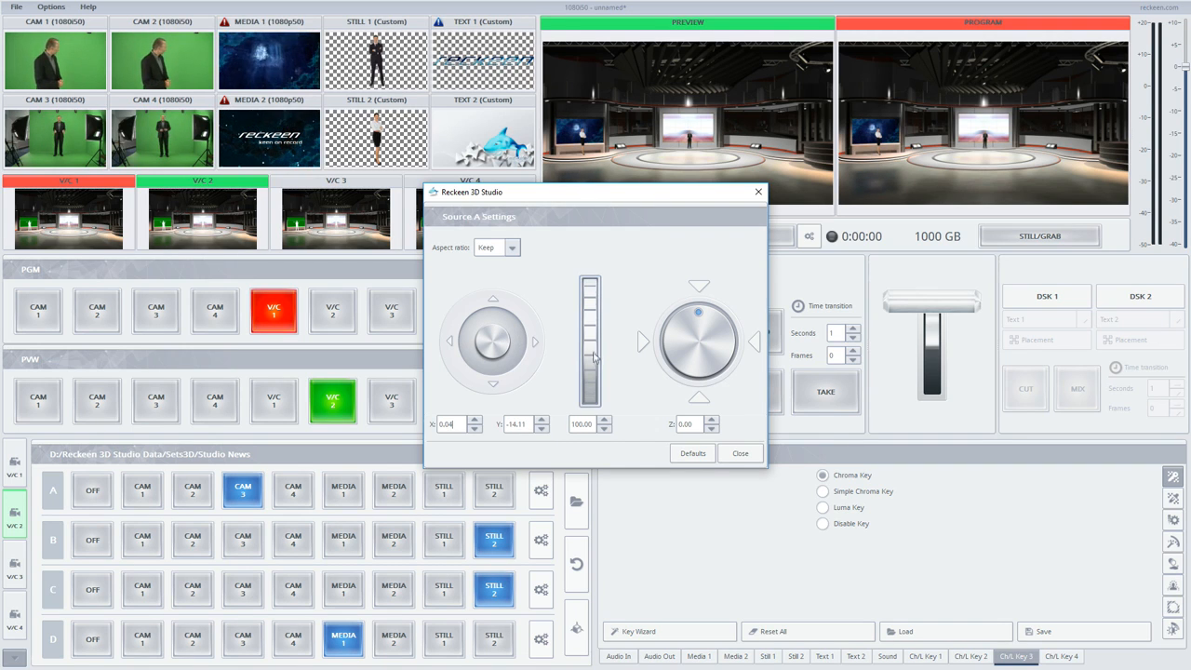
left_click_drag(590, 373, 590, 335)
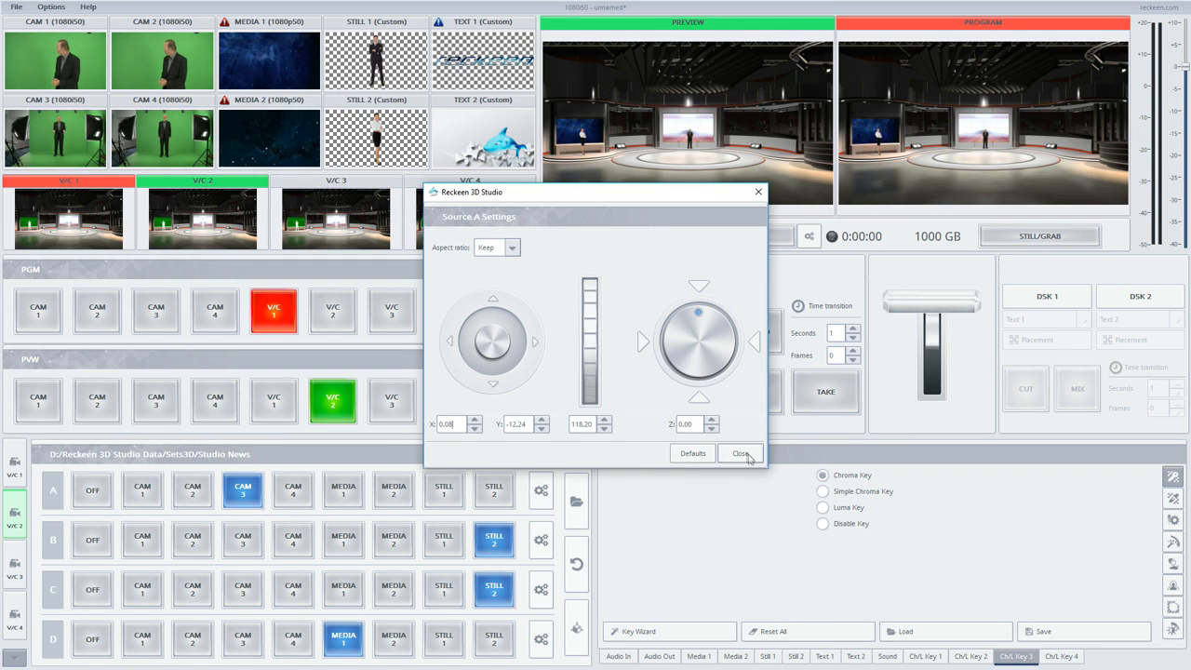
left_click(741, 455)
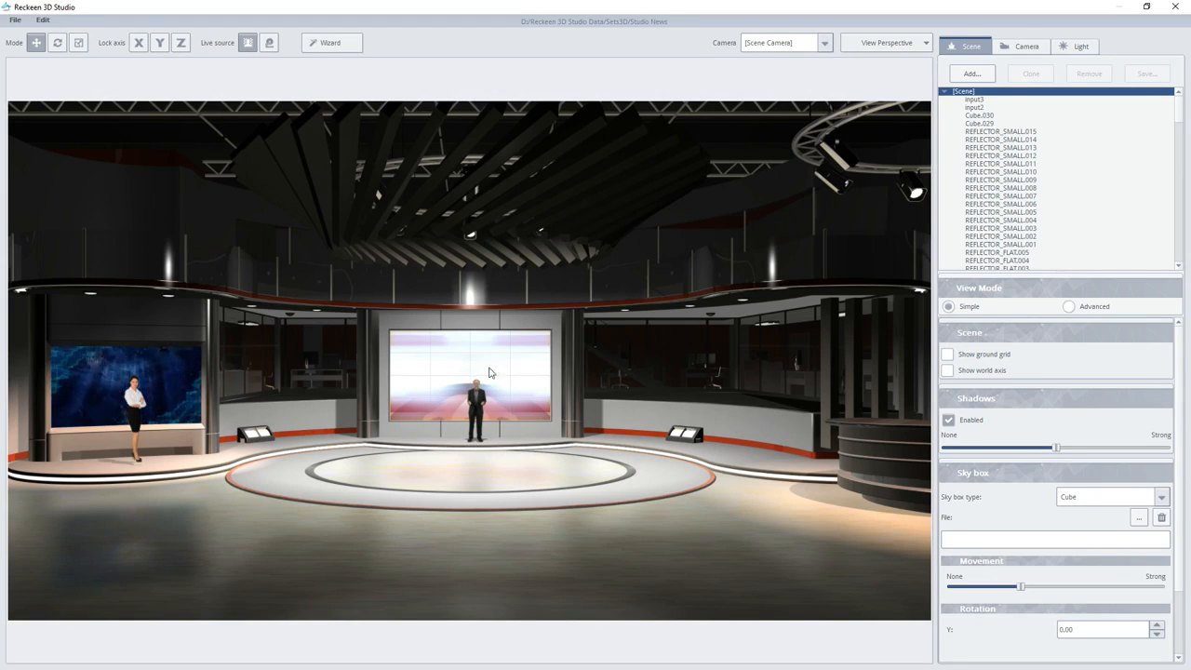
left_click(248, 42)
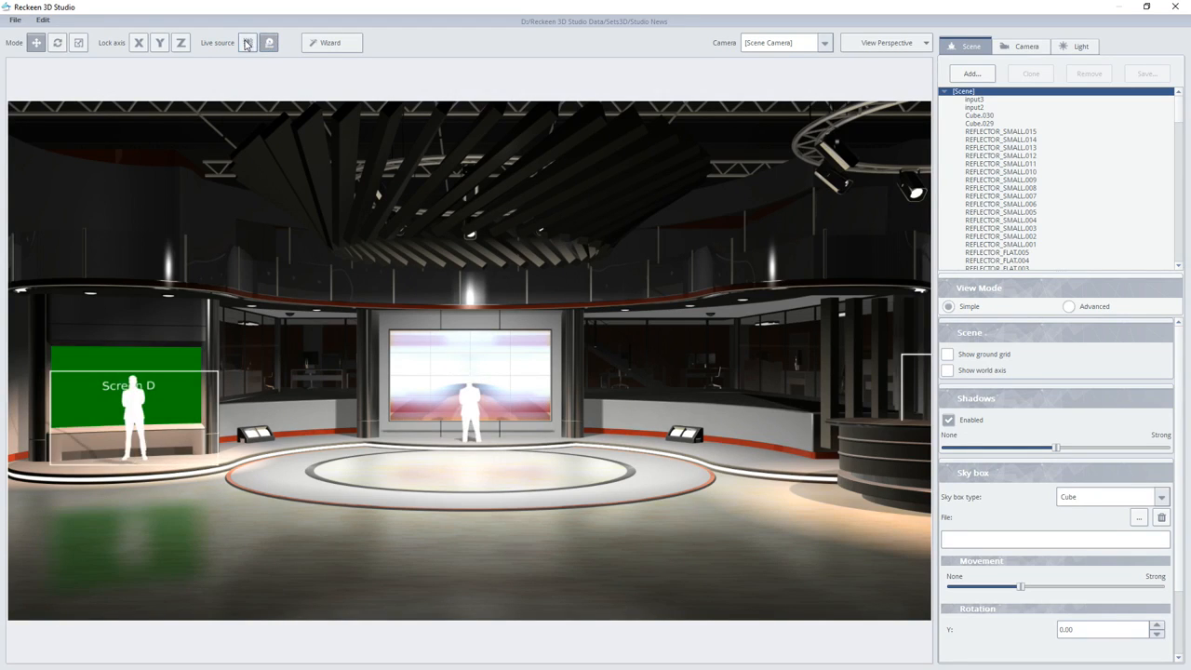